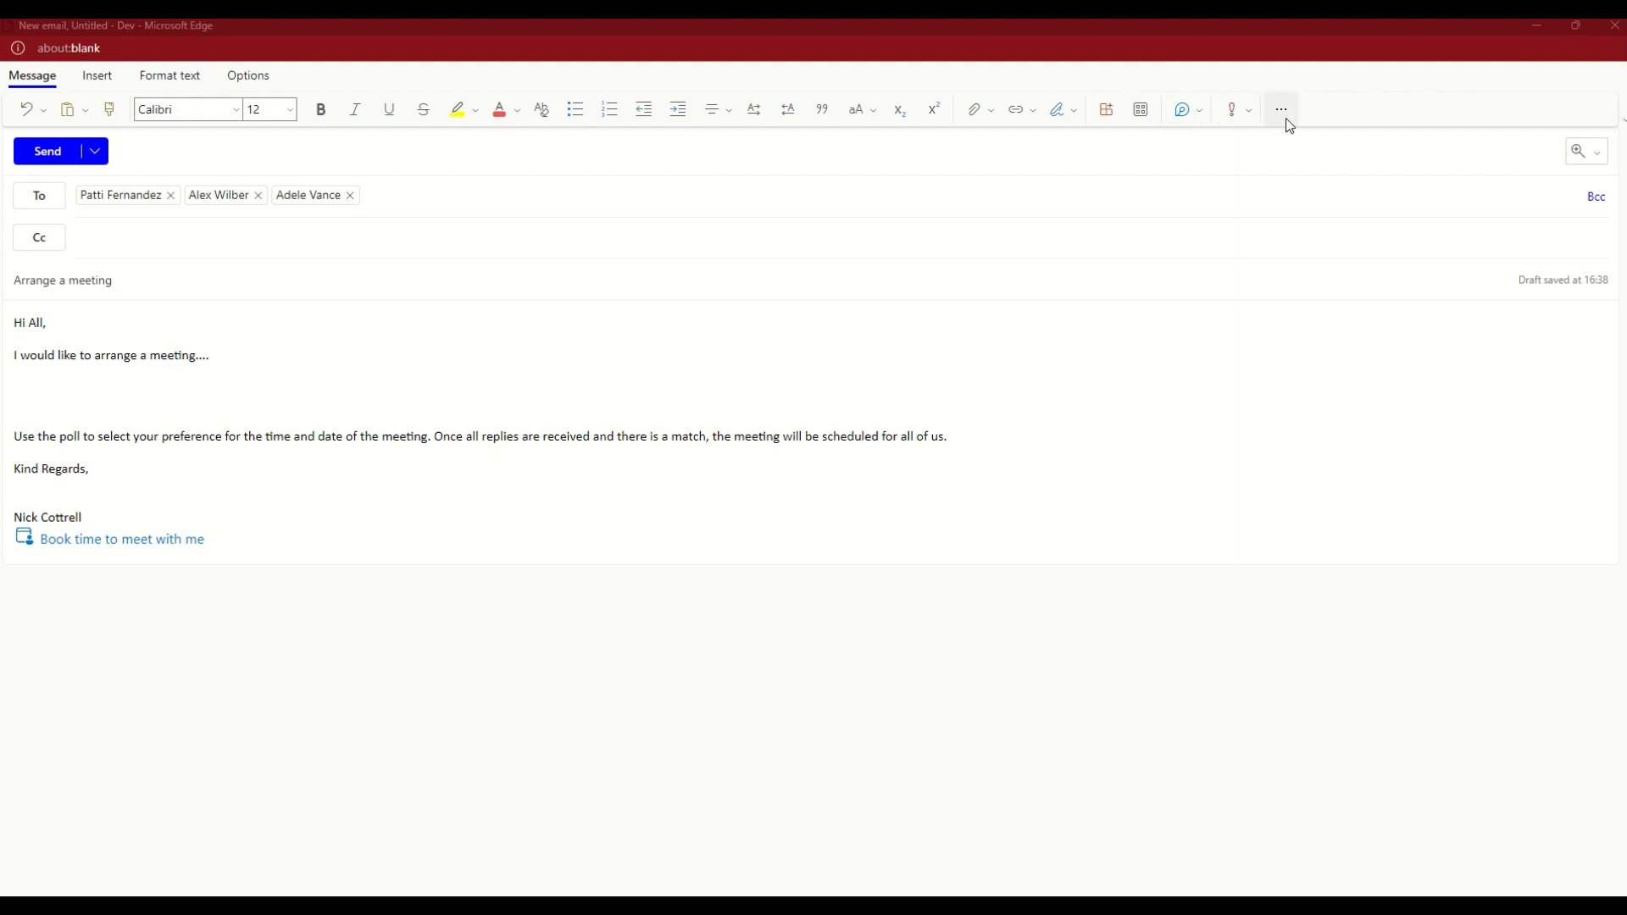
- Start a Scheduling poll from the message's more-options menu with a 00:45 meeting duration
click(1281, 109)
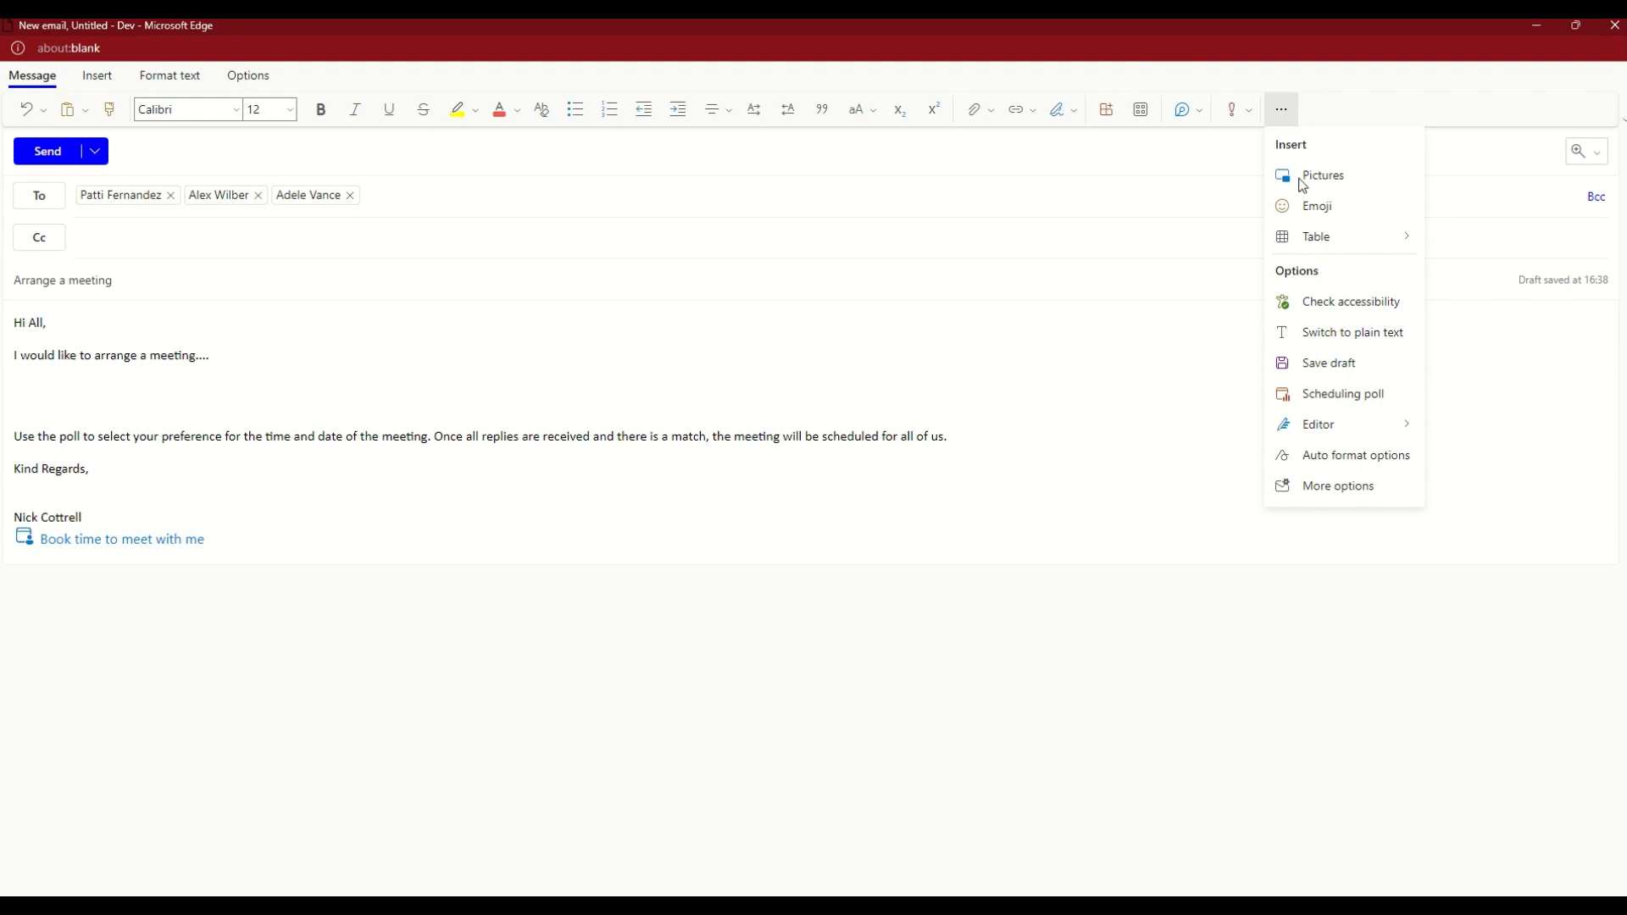
mouse_move(1344, 403)
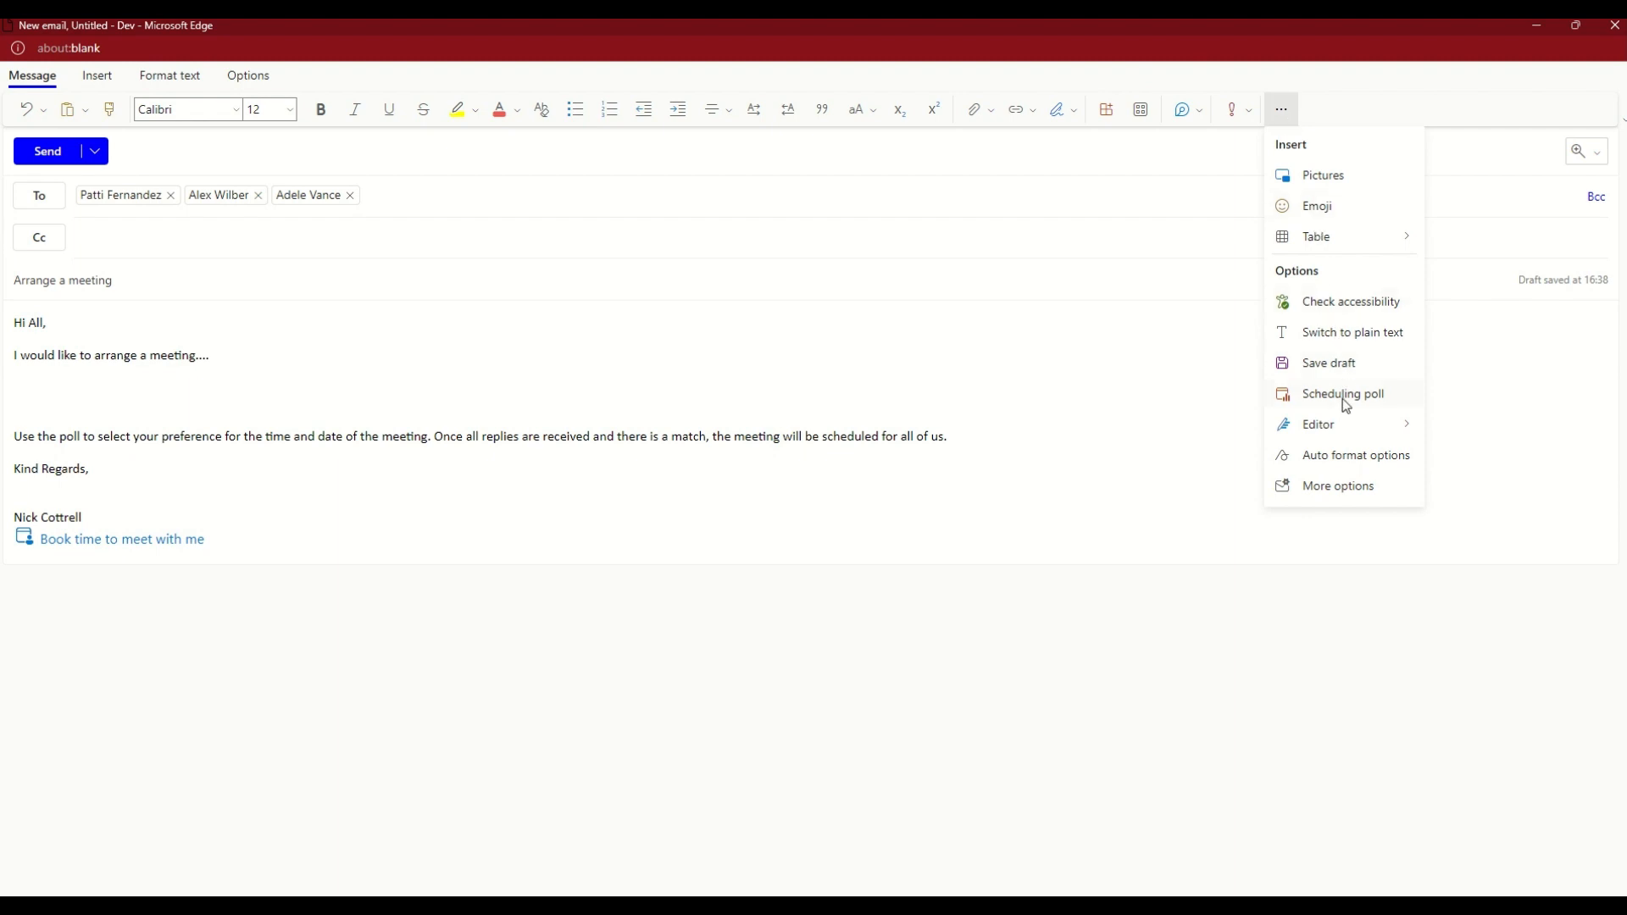
click(1342, 393)
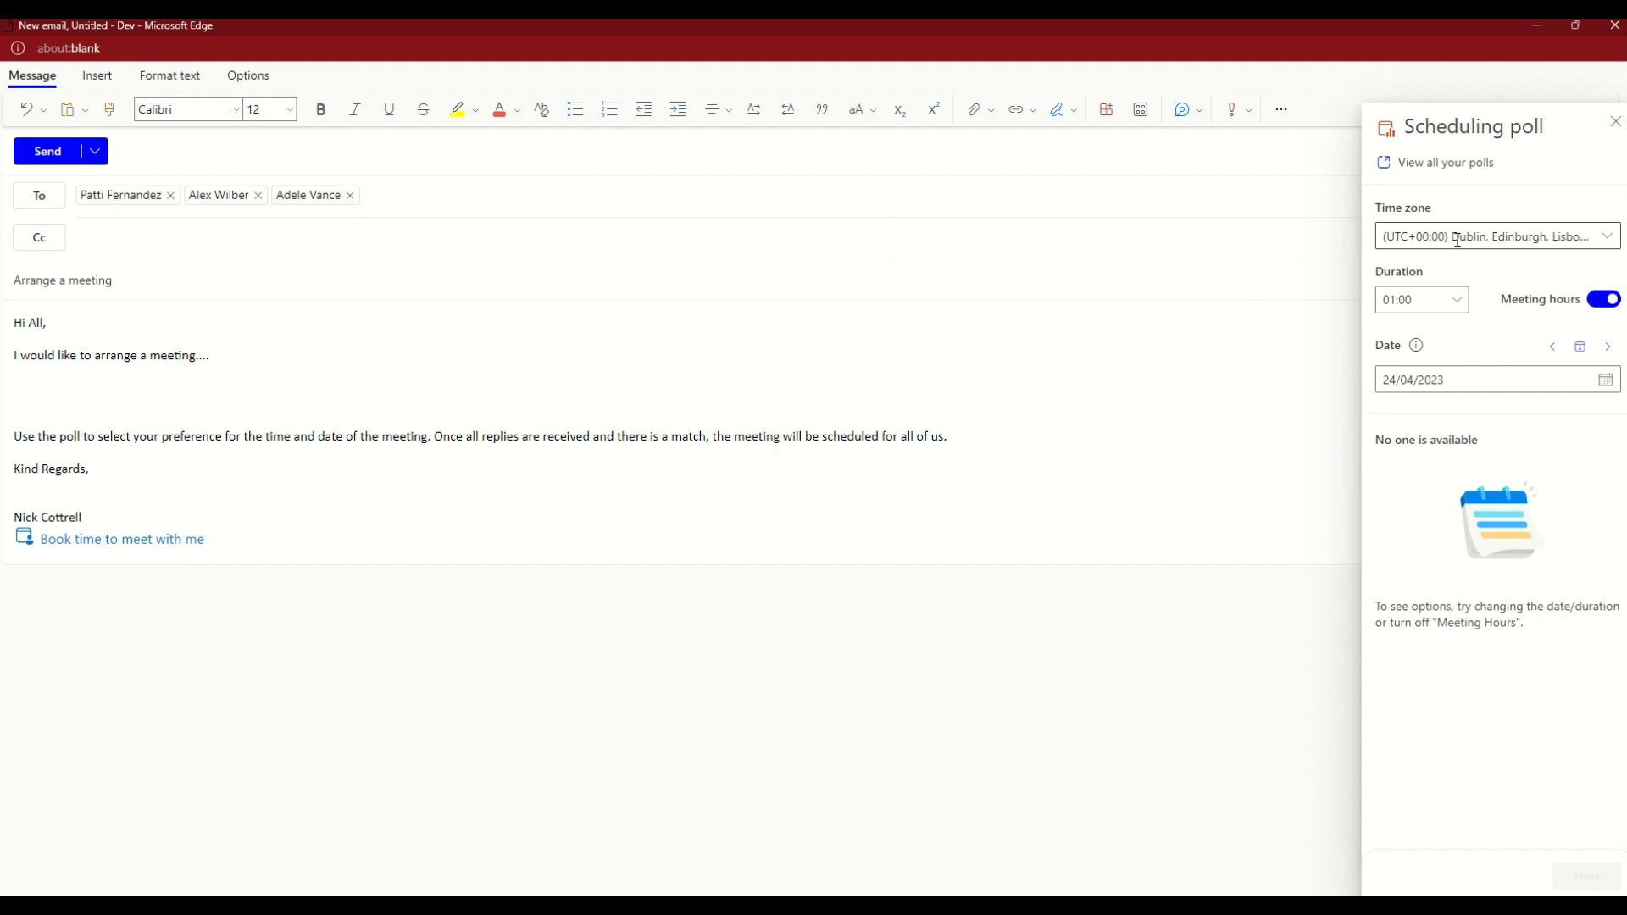
click(1422, 298)
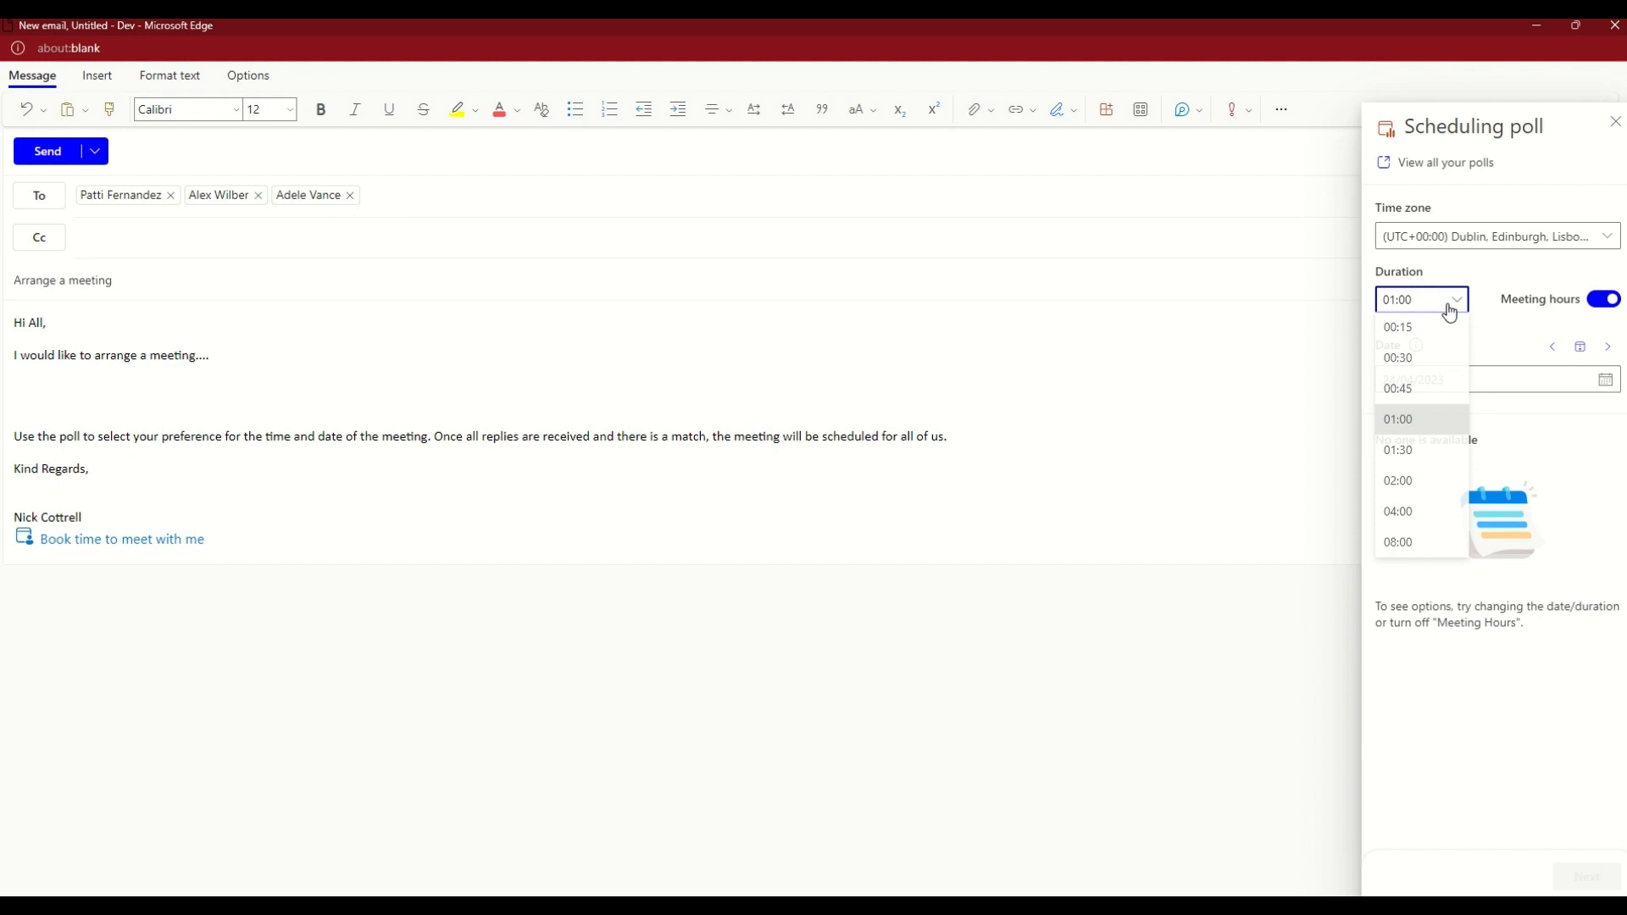
mouse_move(1430, 451)
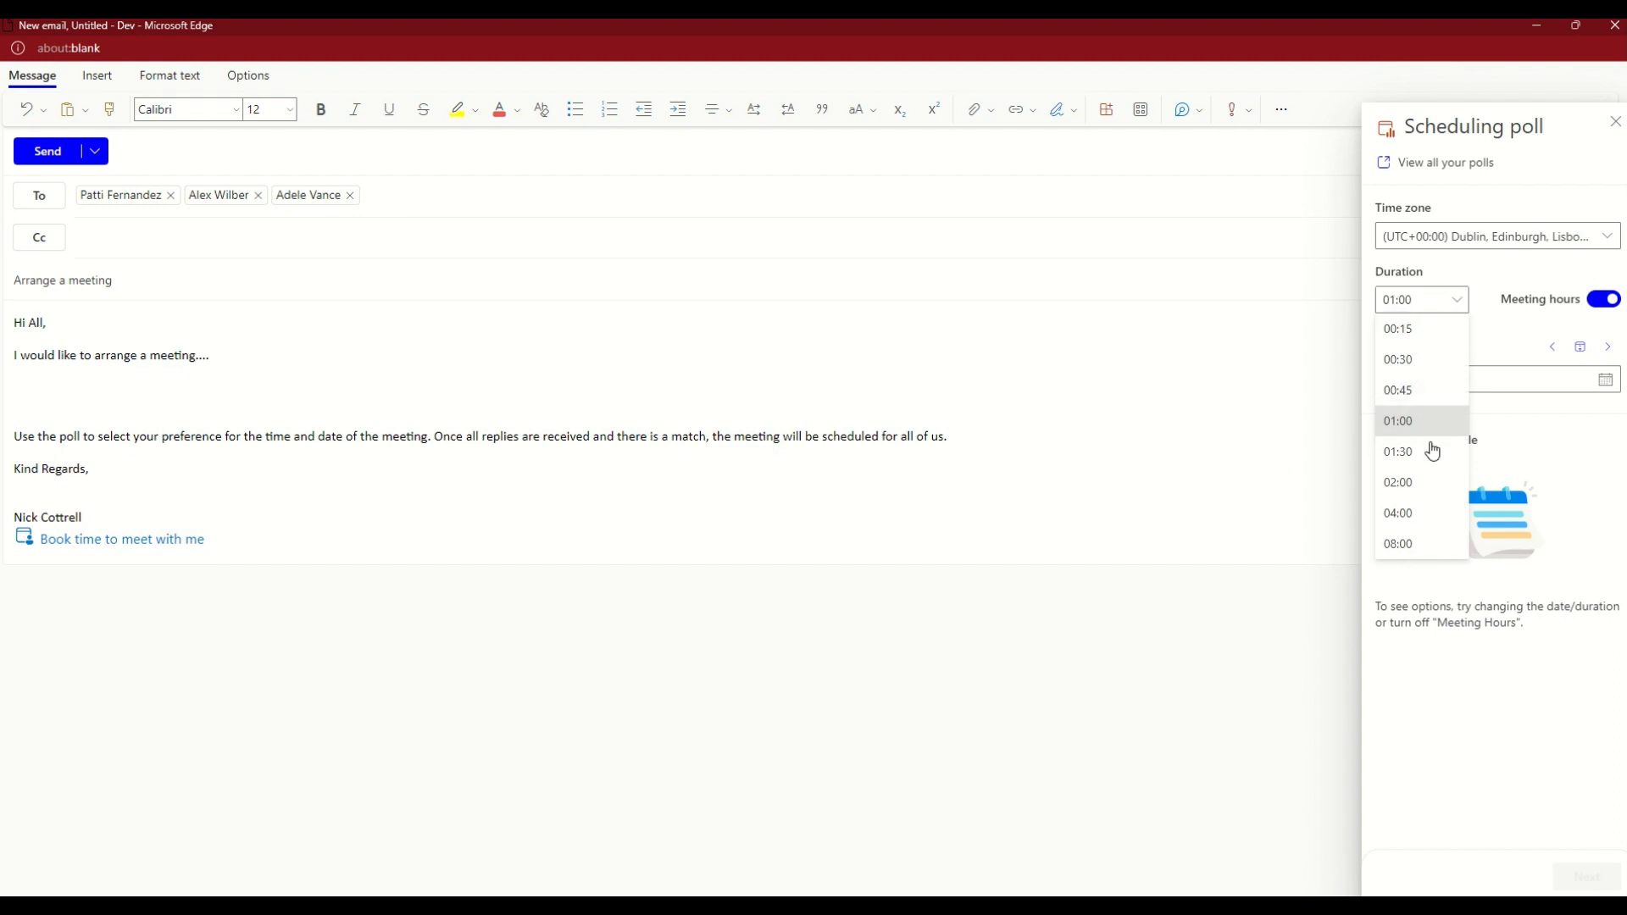
mouse_move(1437, 393)
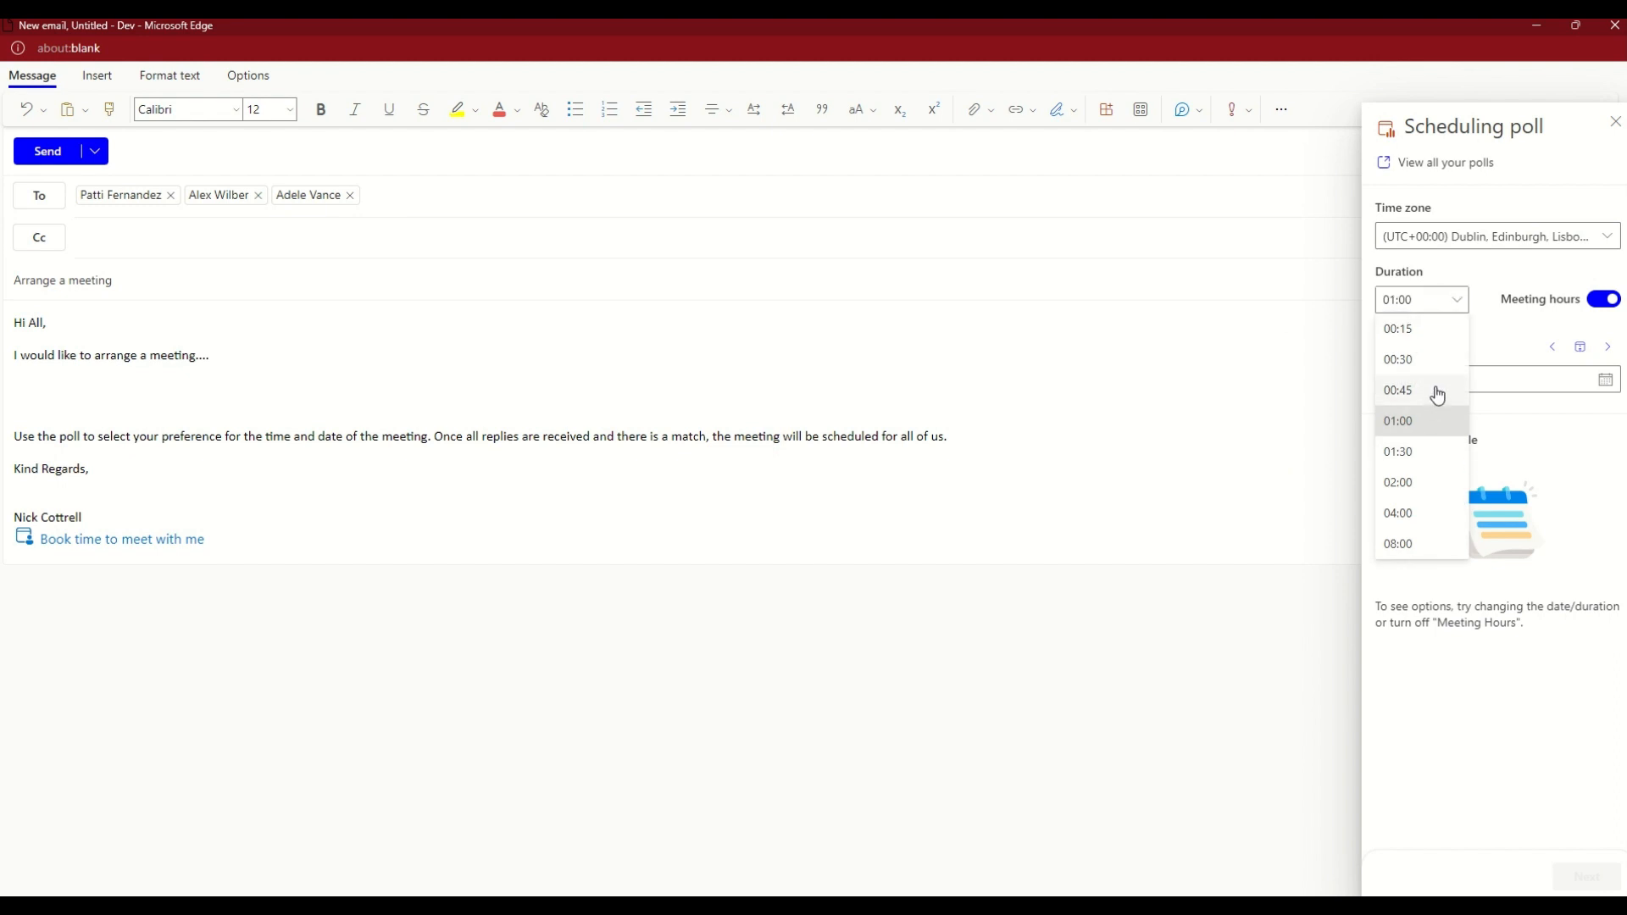
click(1396, 390)
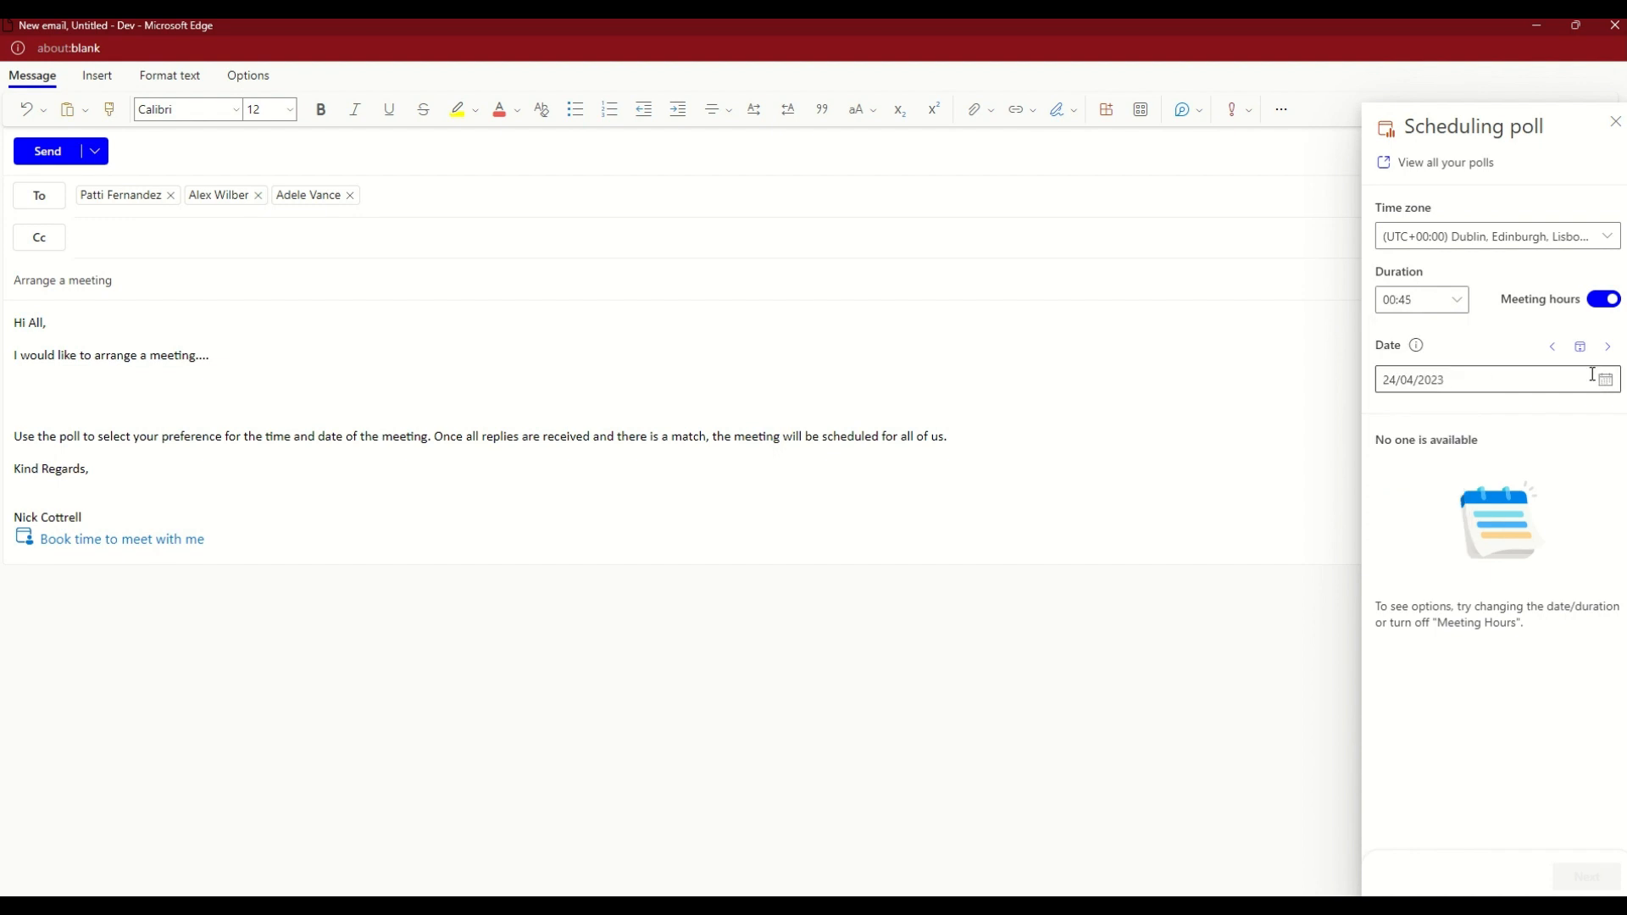
- Set the poll date to 1 May 2023 and tick the 03:30 PM slot as the first proposed time
click(1607, 380)
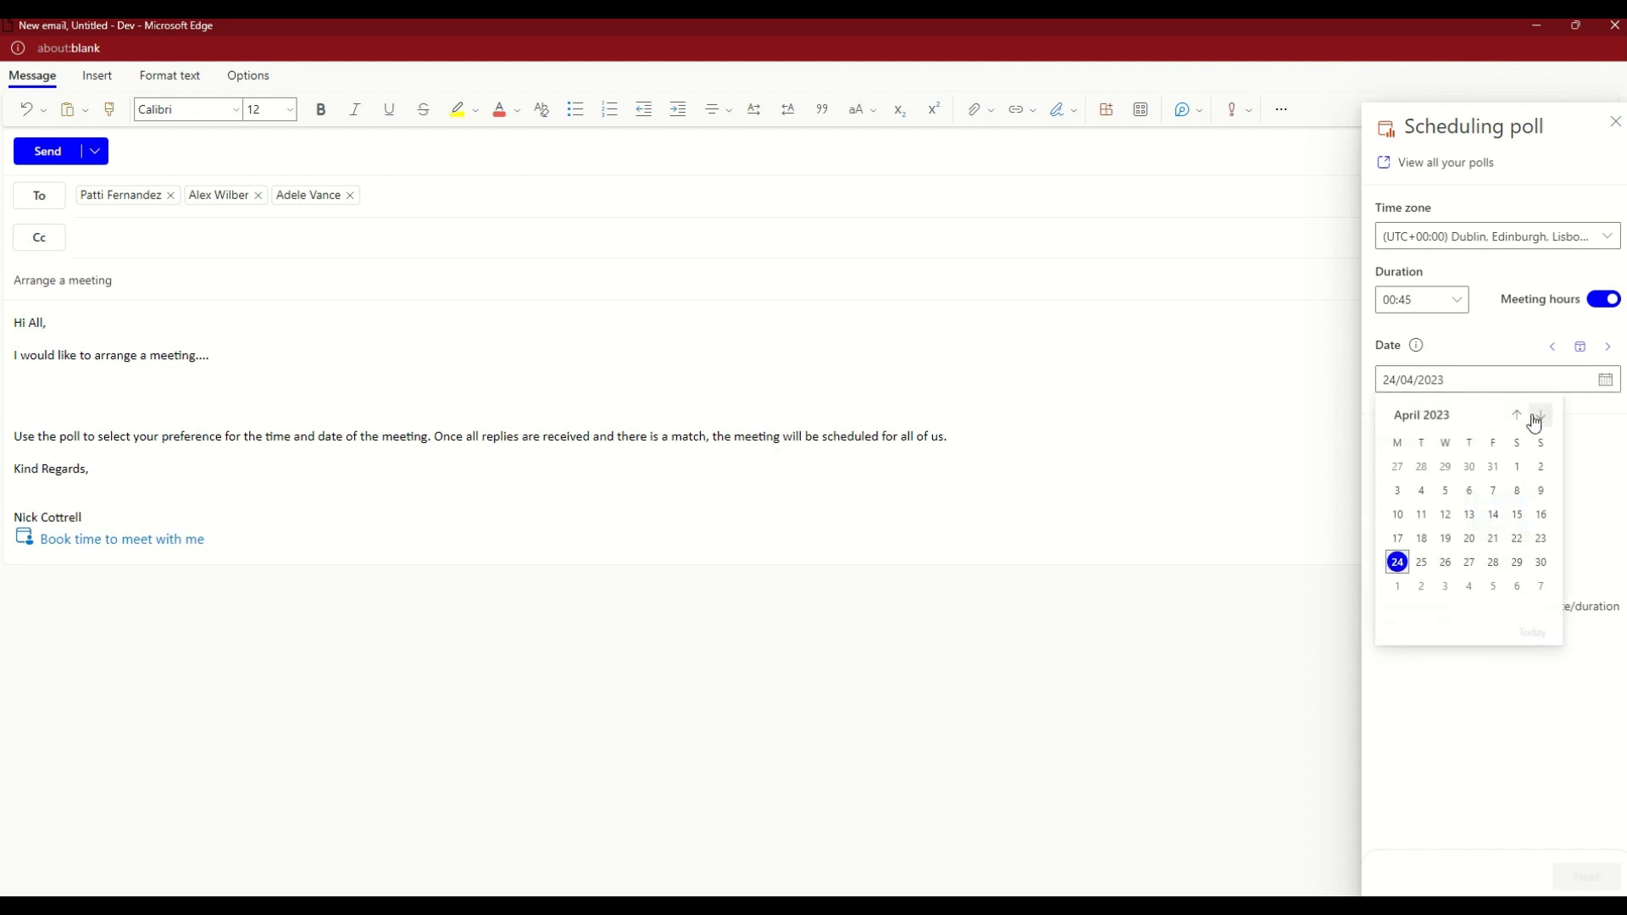
click(1539, 415)
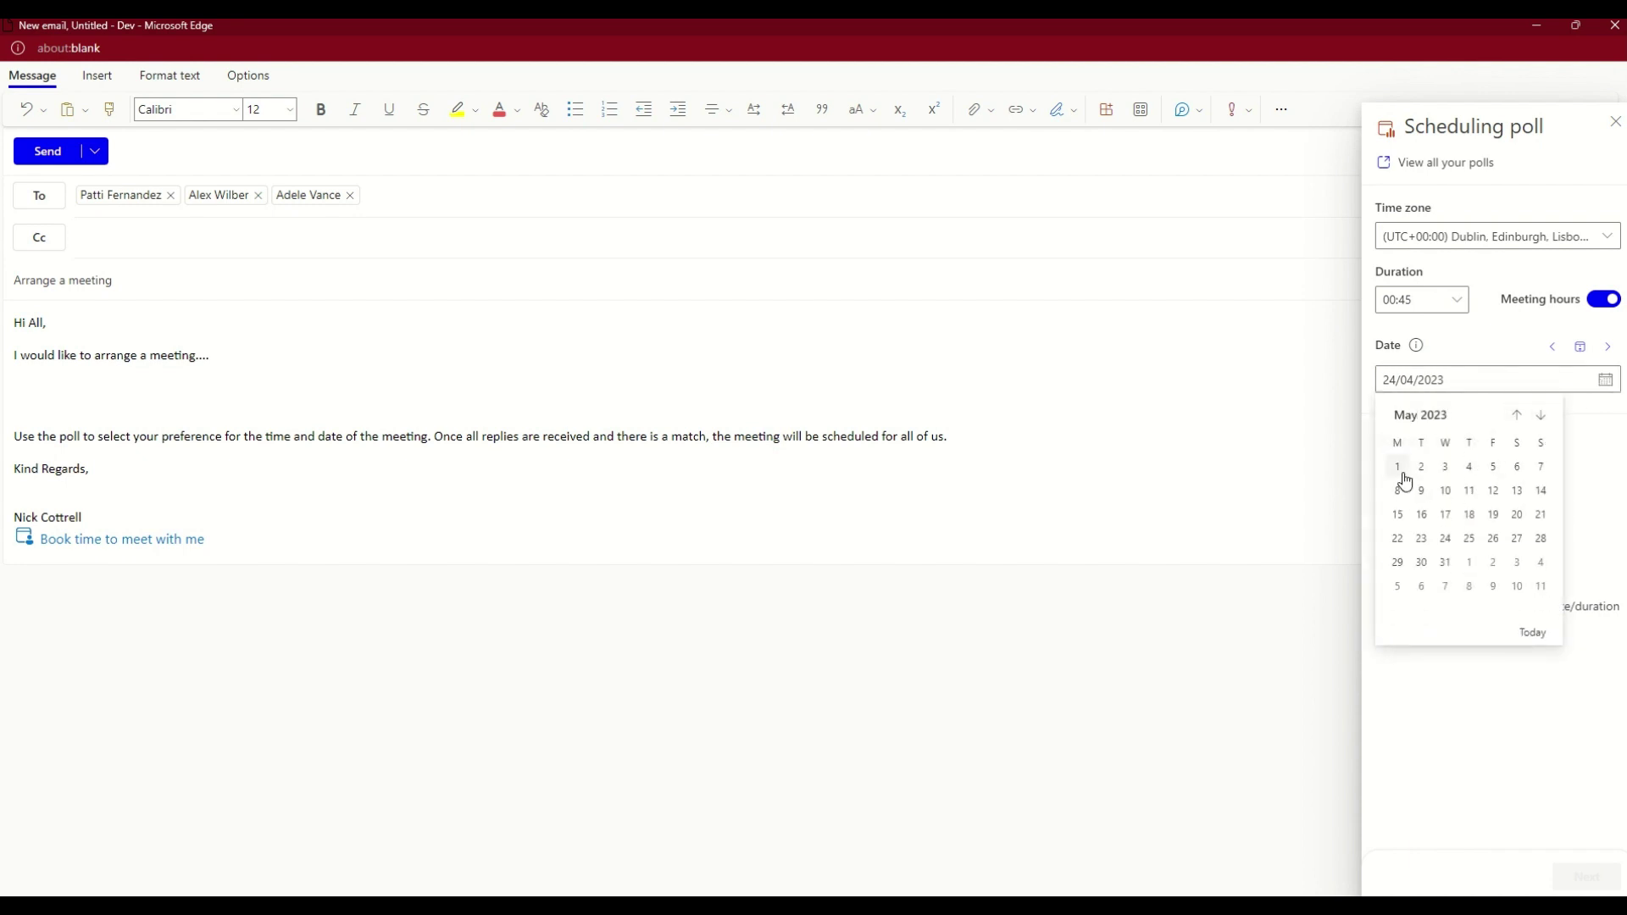
click(1396, 468)
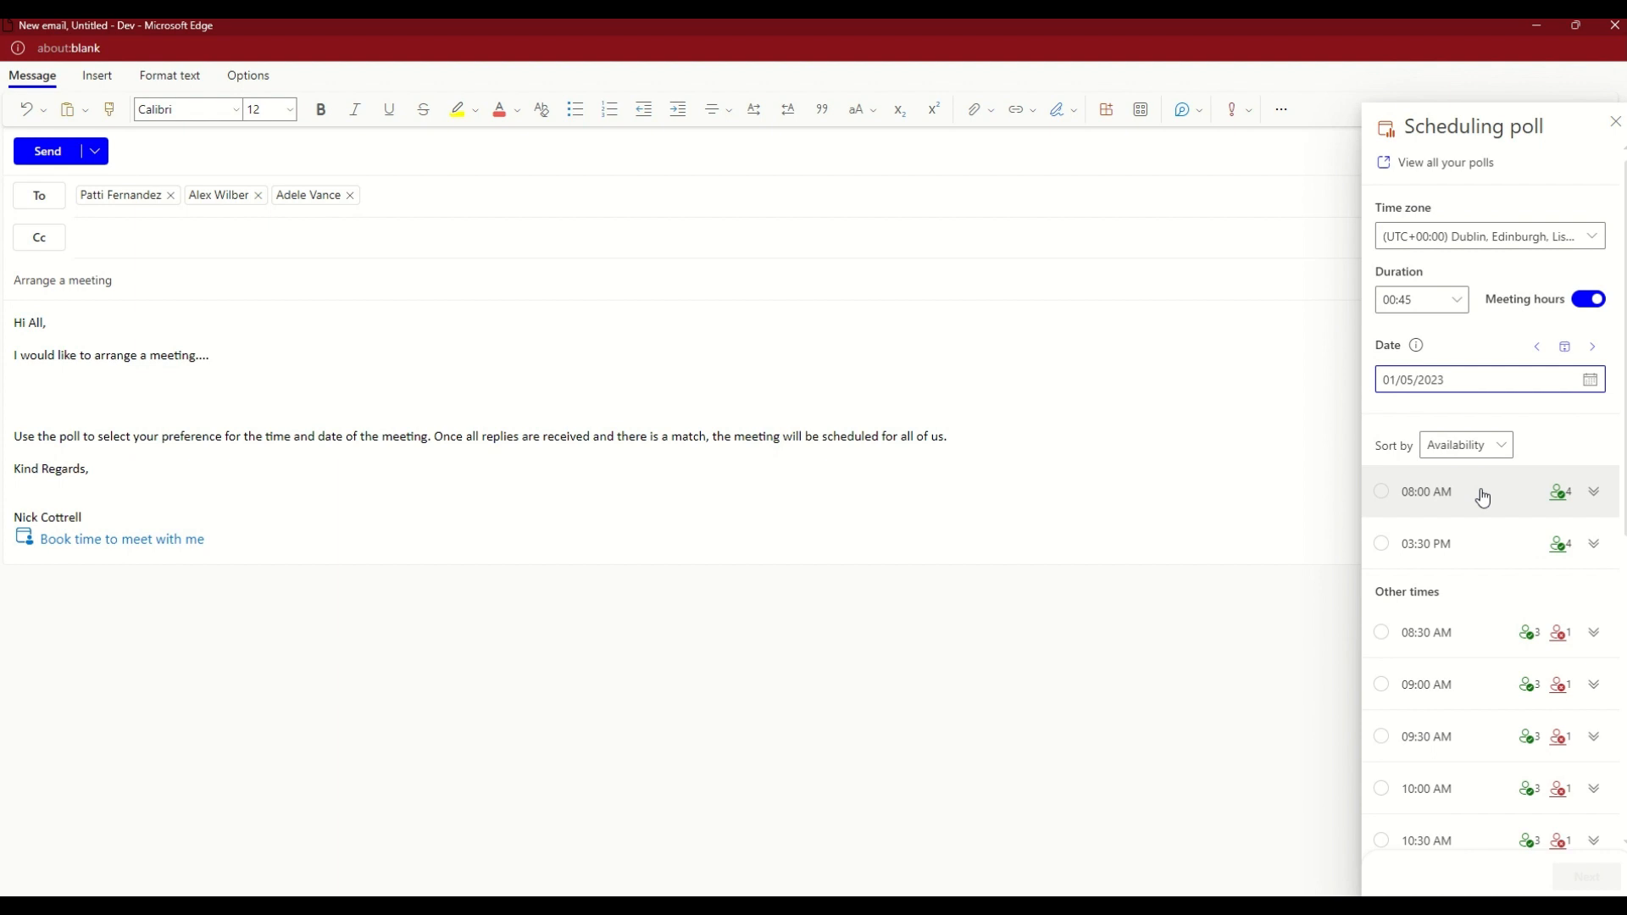
mouse_move(1484, 642)
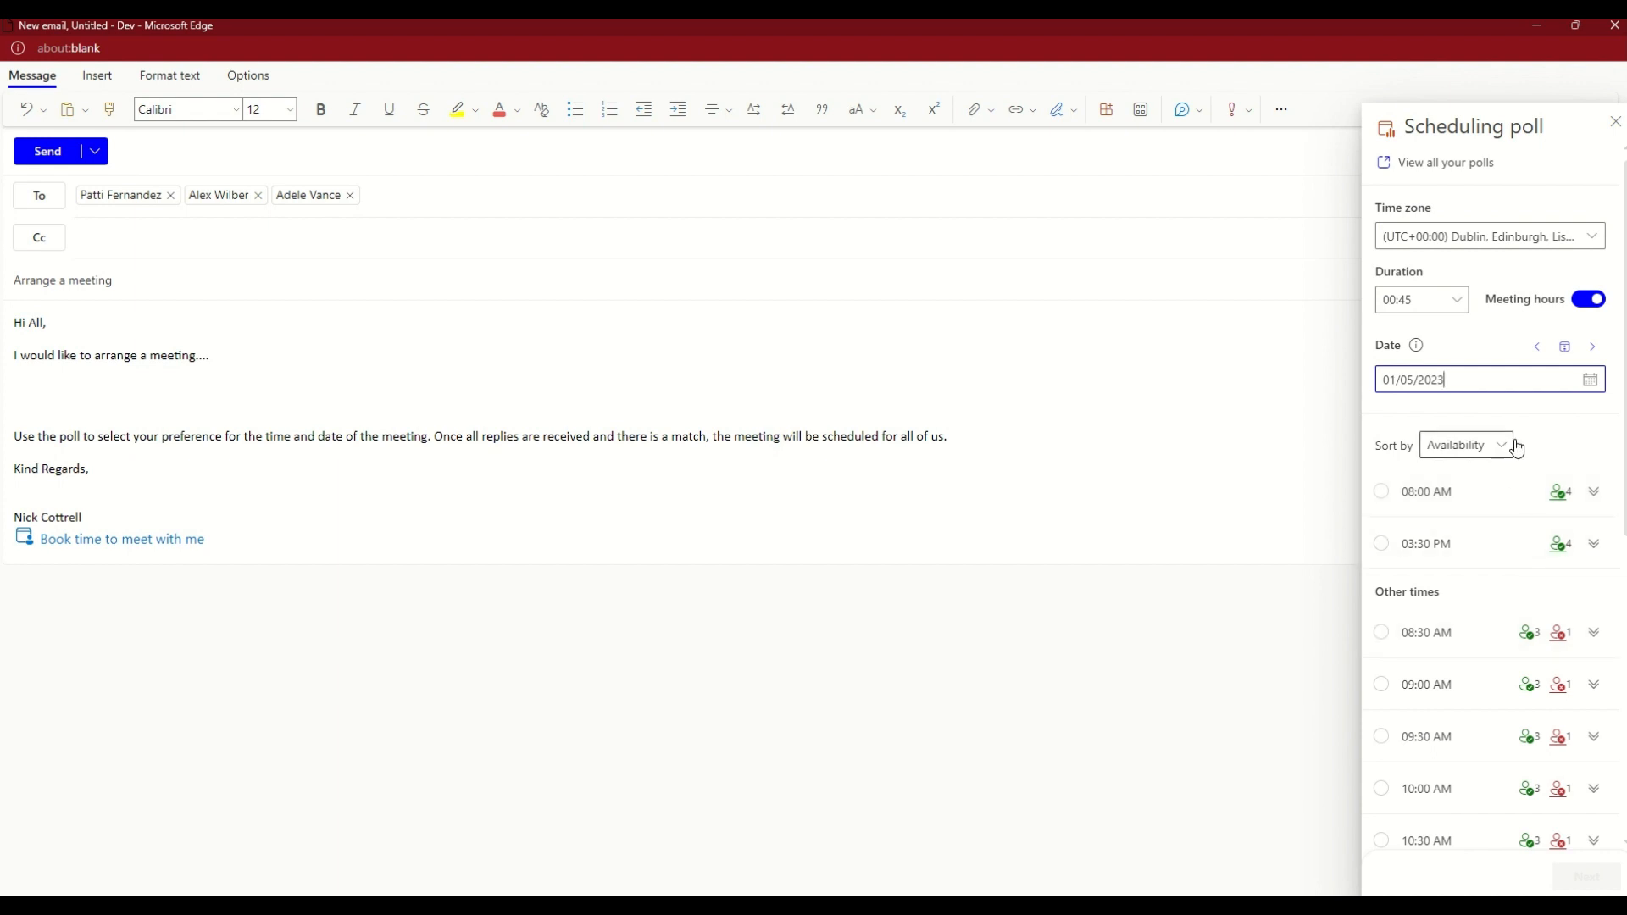
click(1464, 444)
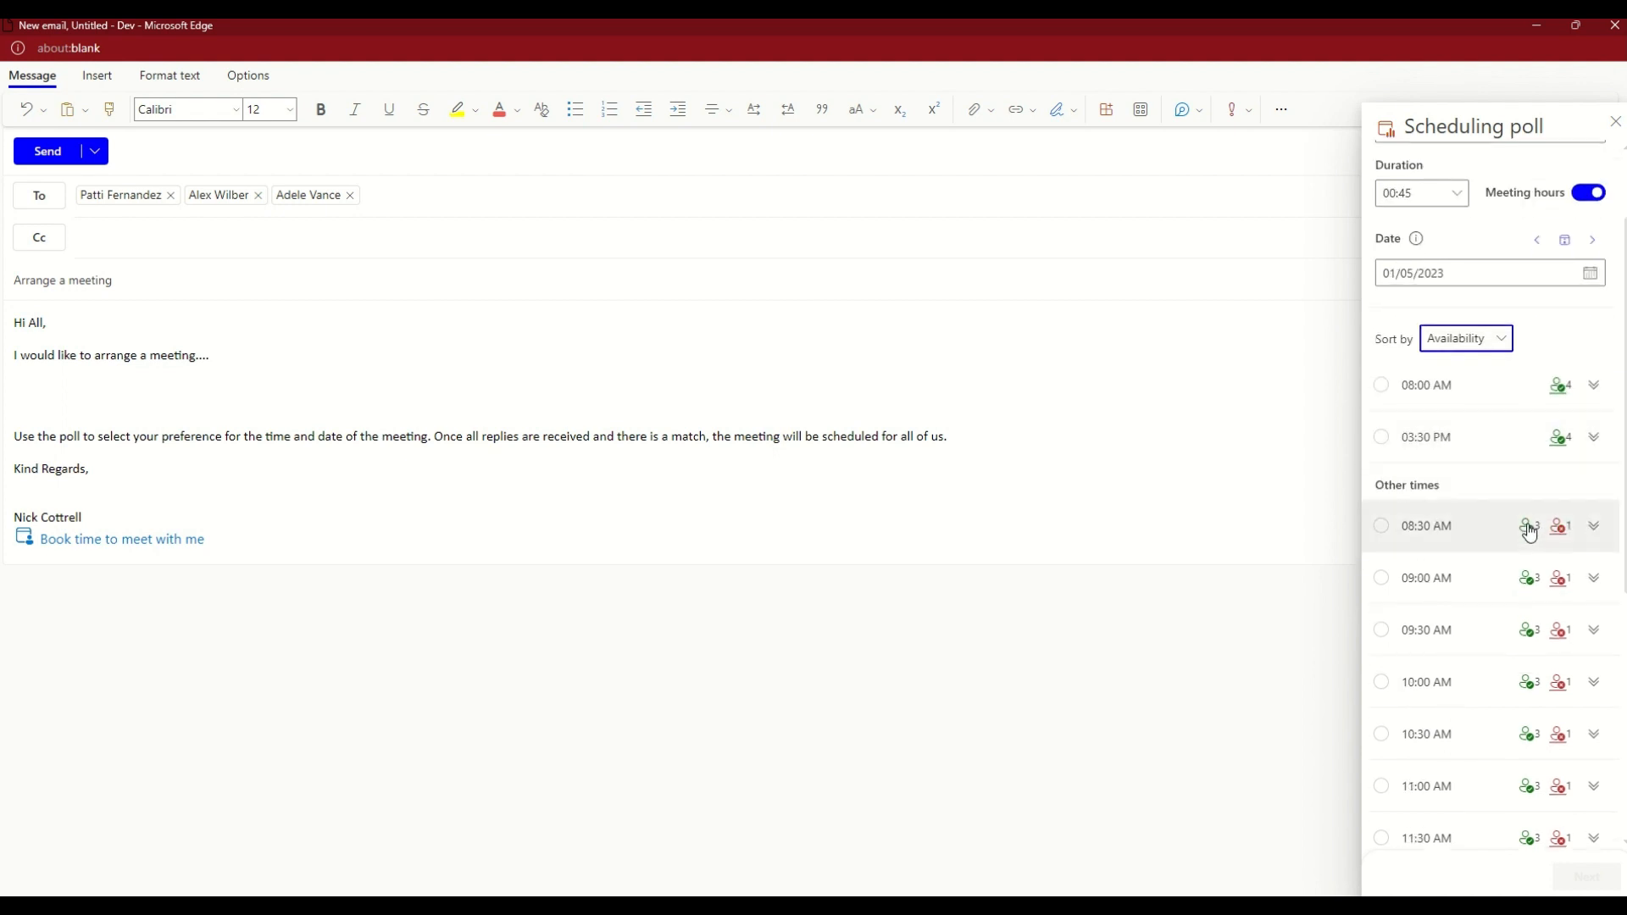
mouse_move(1464, 424)
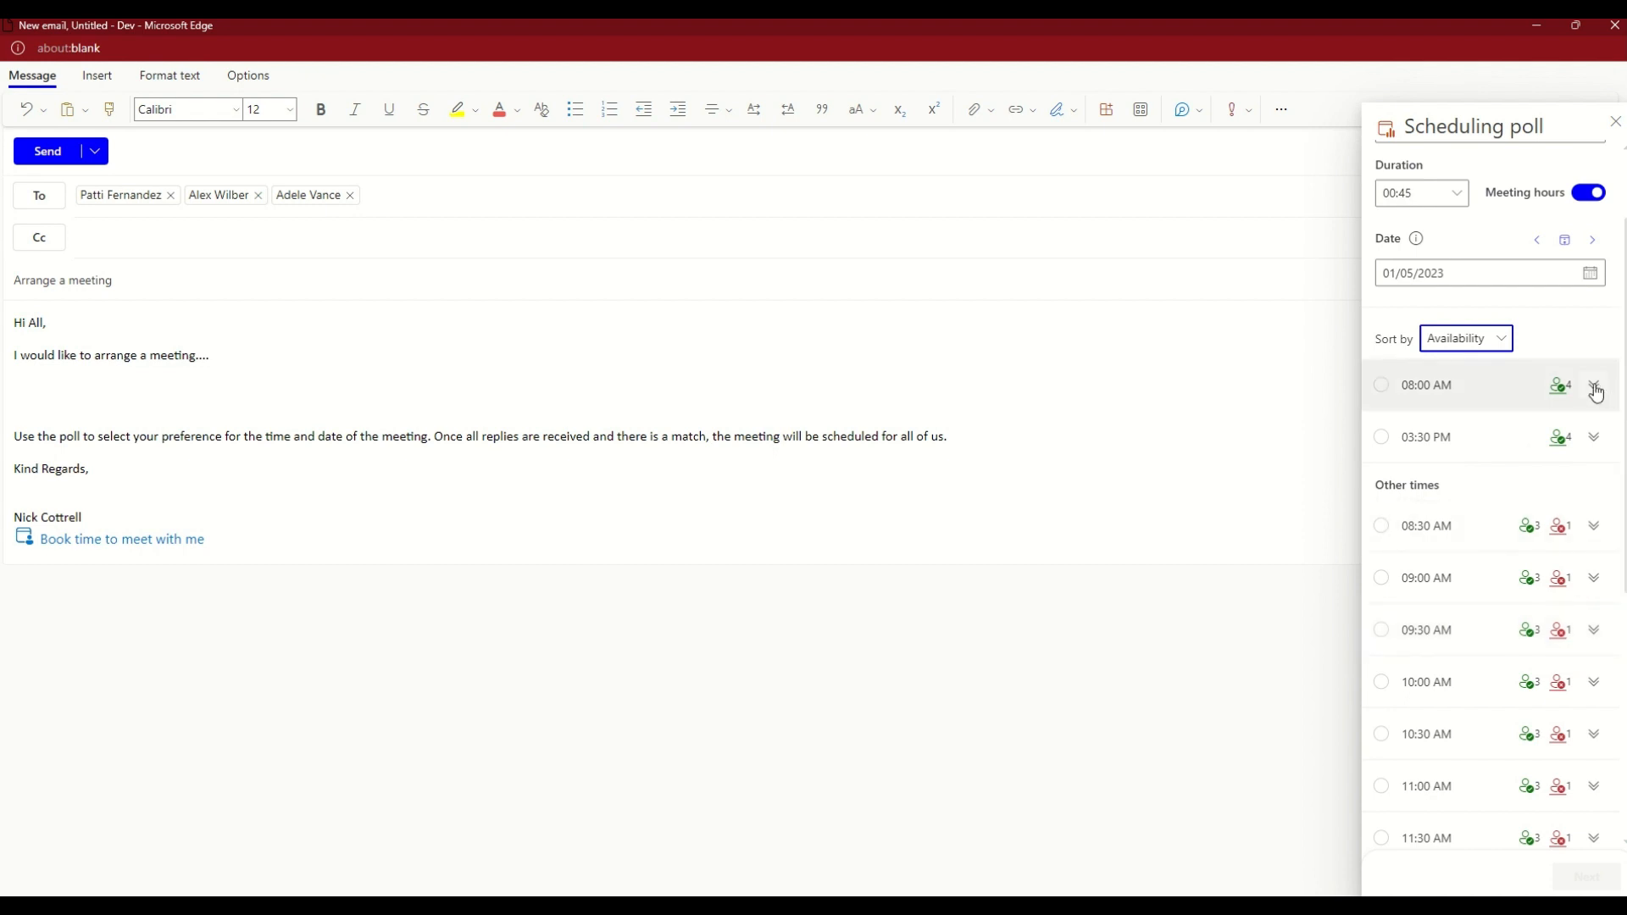
click(1593, 391)
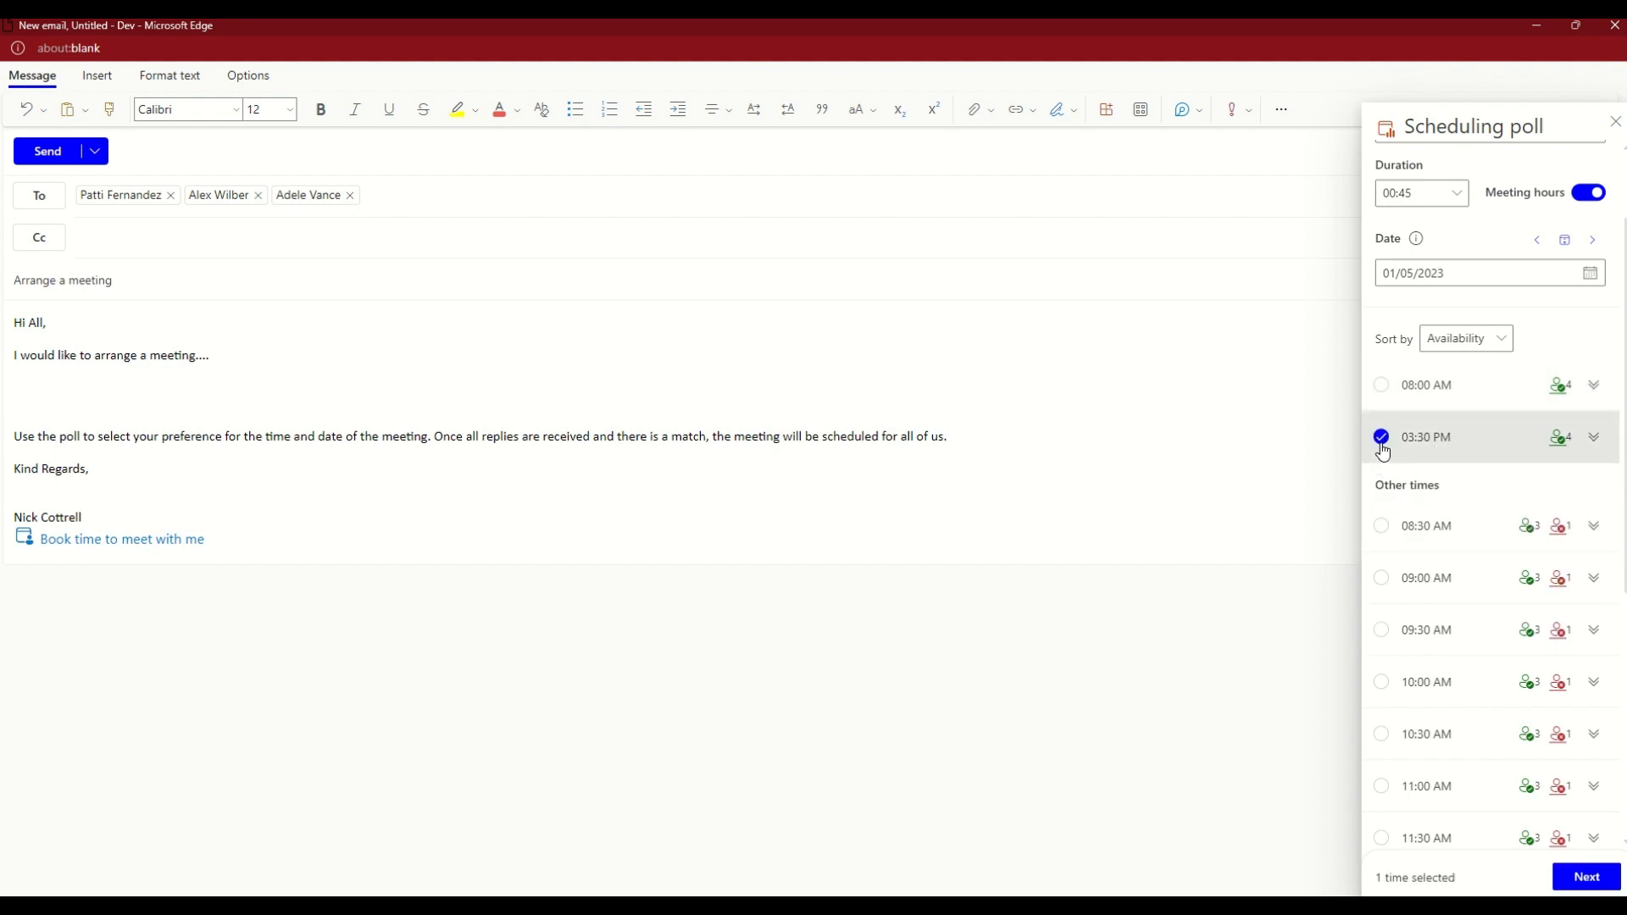
- Tick the 10:00, 10:30 and 11:30 AM slots on 05/05/2023 so seven poll times are chosen
click(1590, 273)
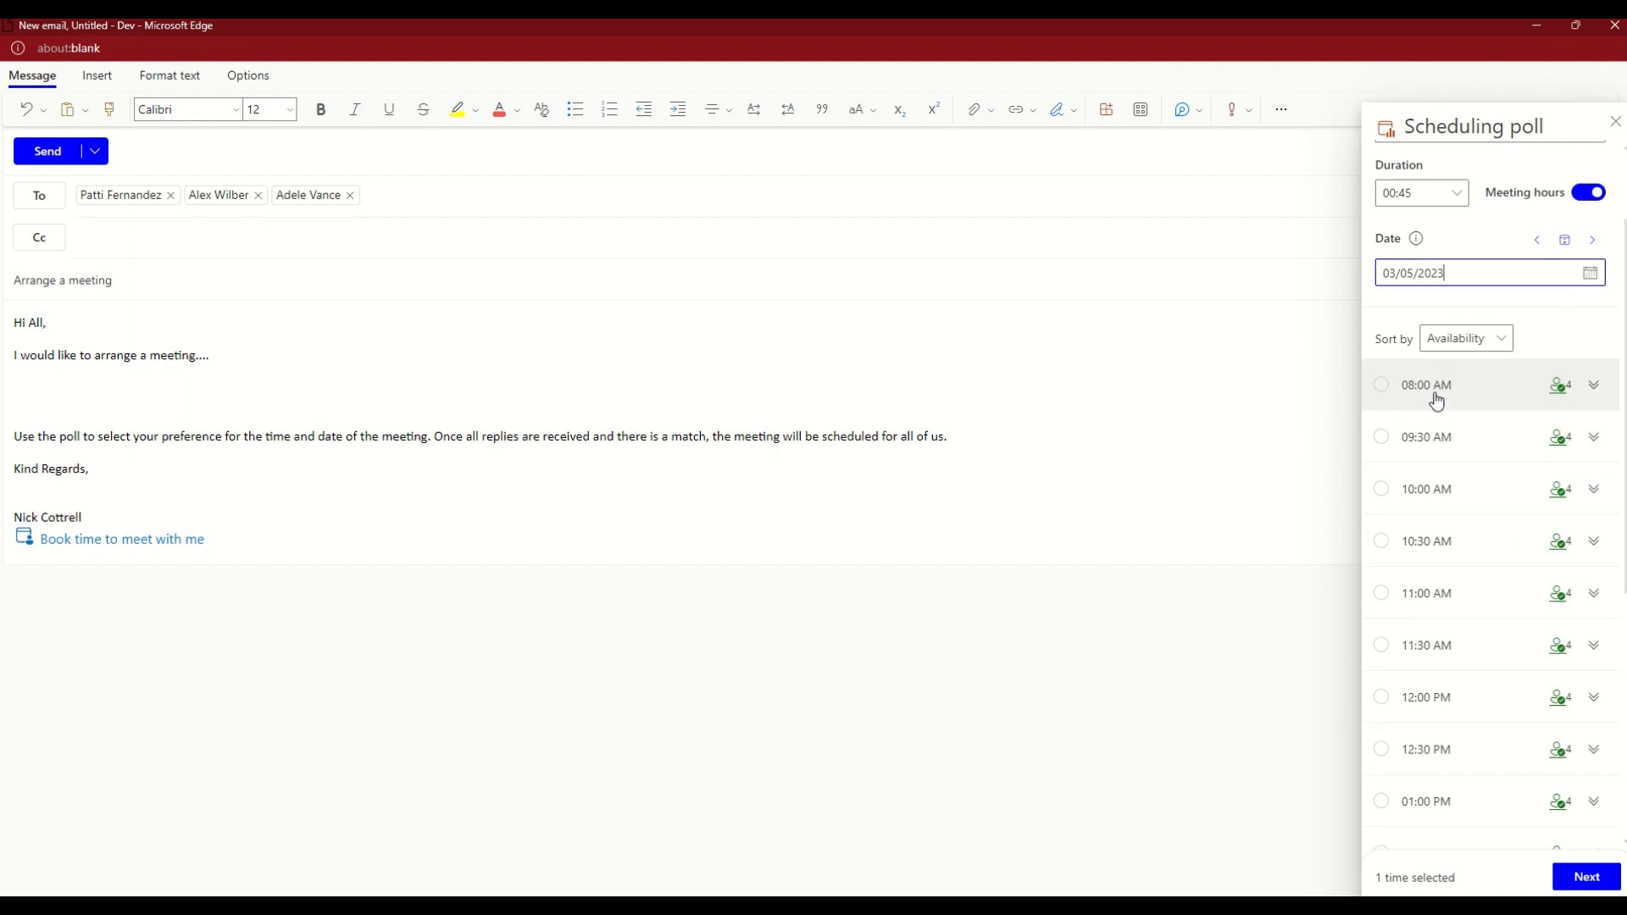
mouse_move(1430, 534)
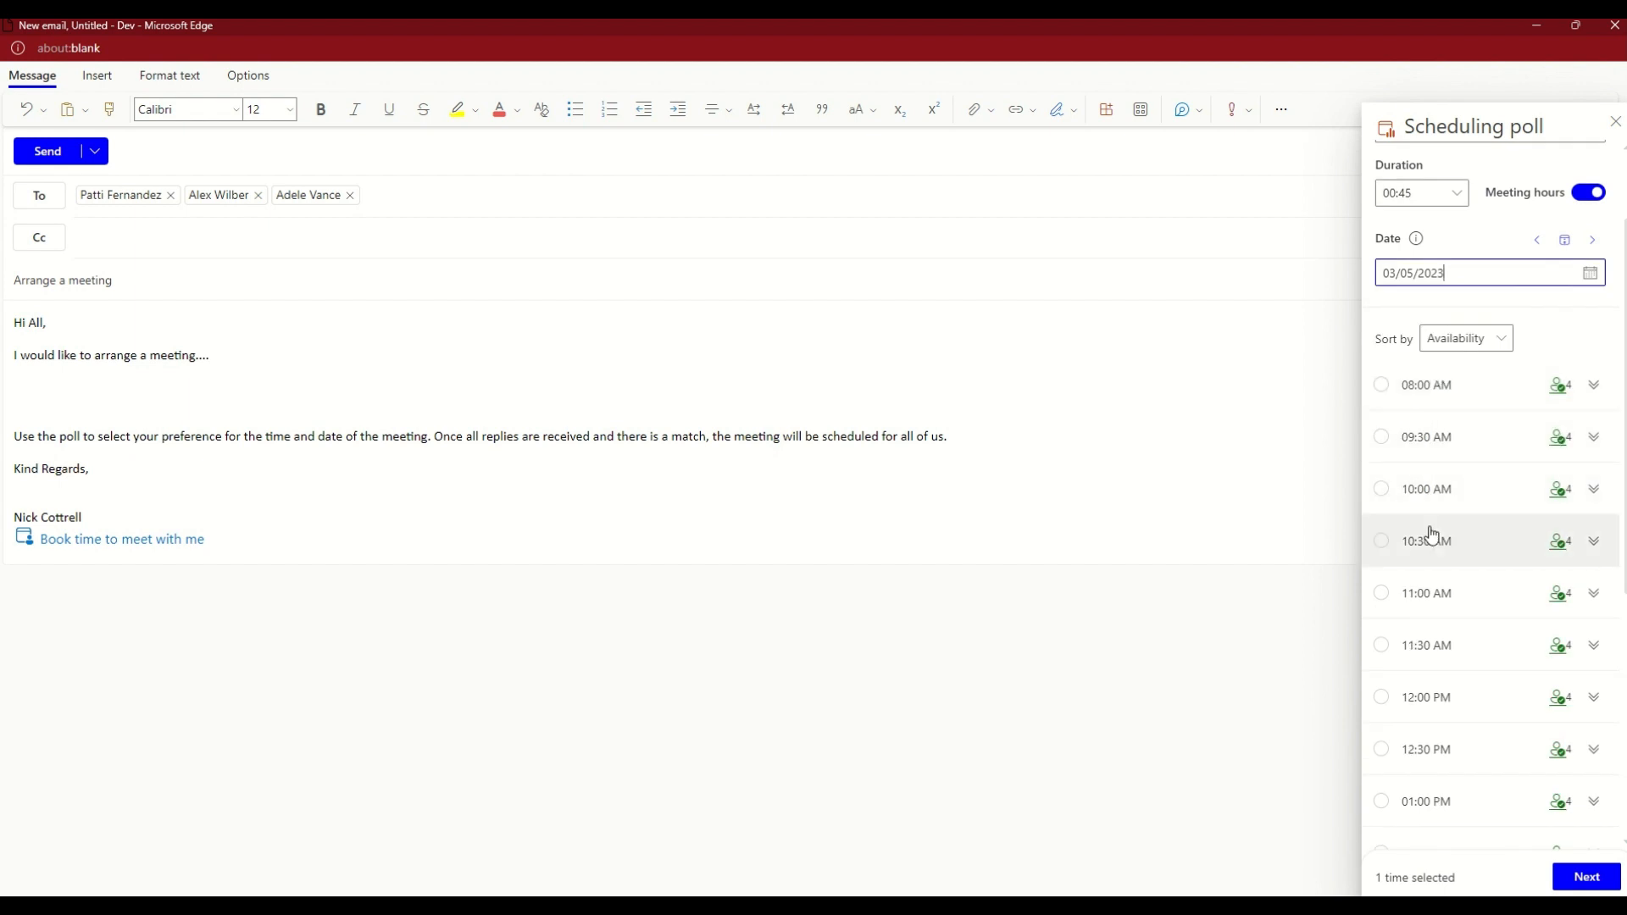
click(1380, 696)
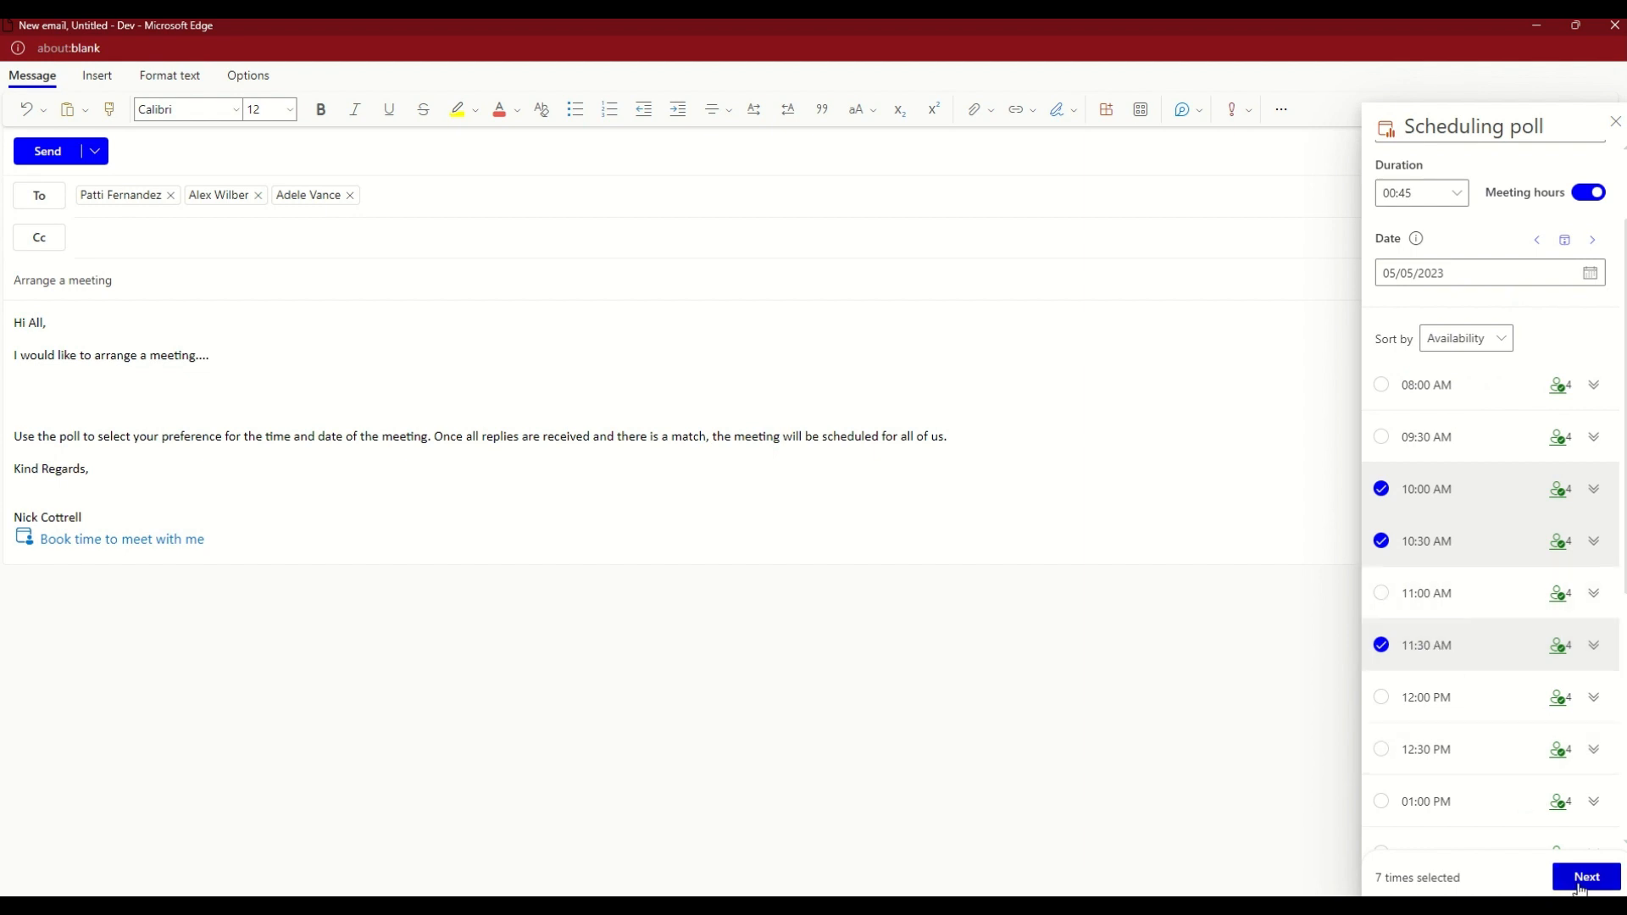
- Review the selected times, remove the 12:00 slot on Wednesday 3 May, and collapse the poll settings
click(1586, 876)
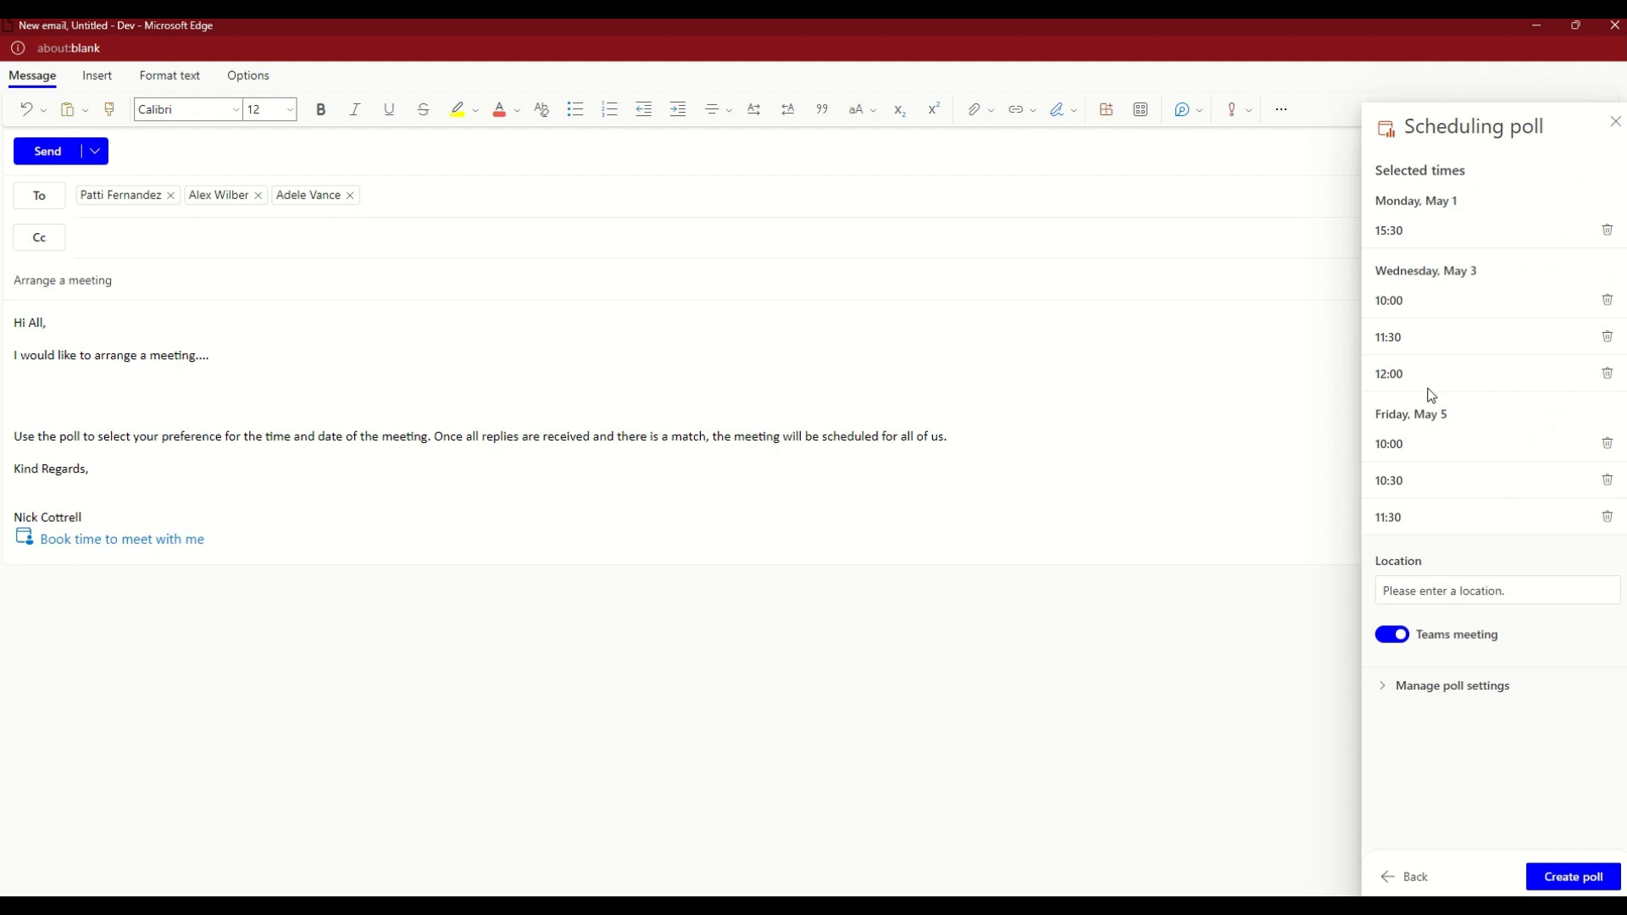
mouse_move(1586, 376)
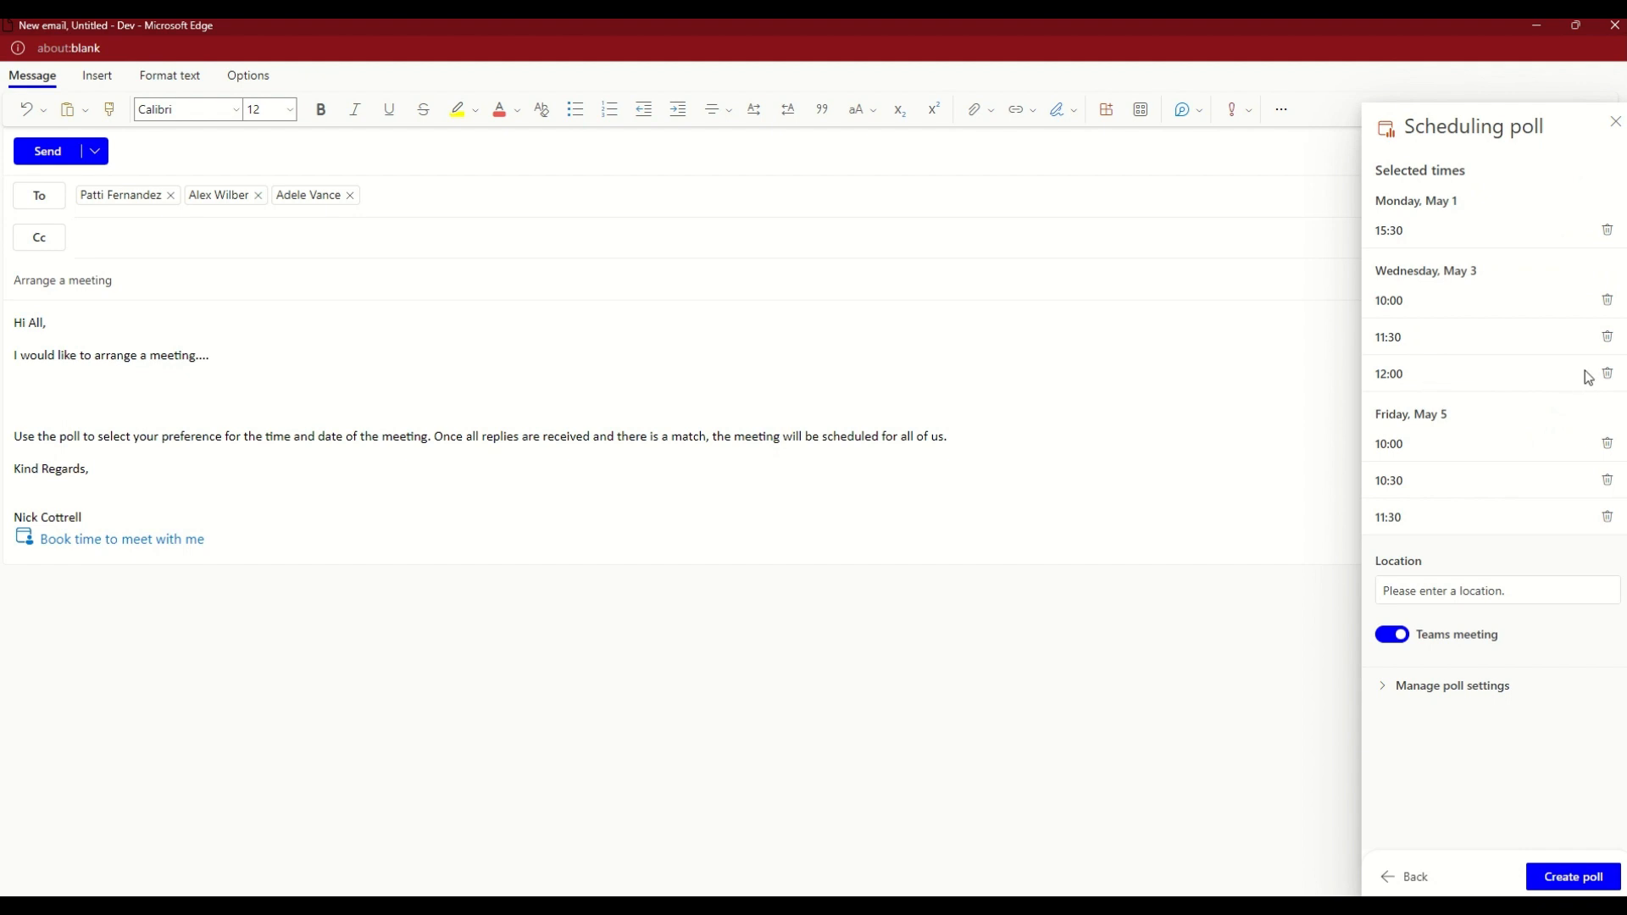
mouse_move(1607, 372)
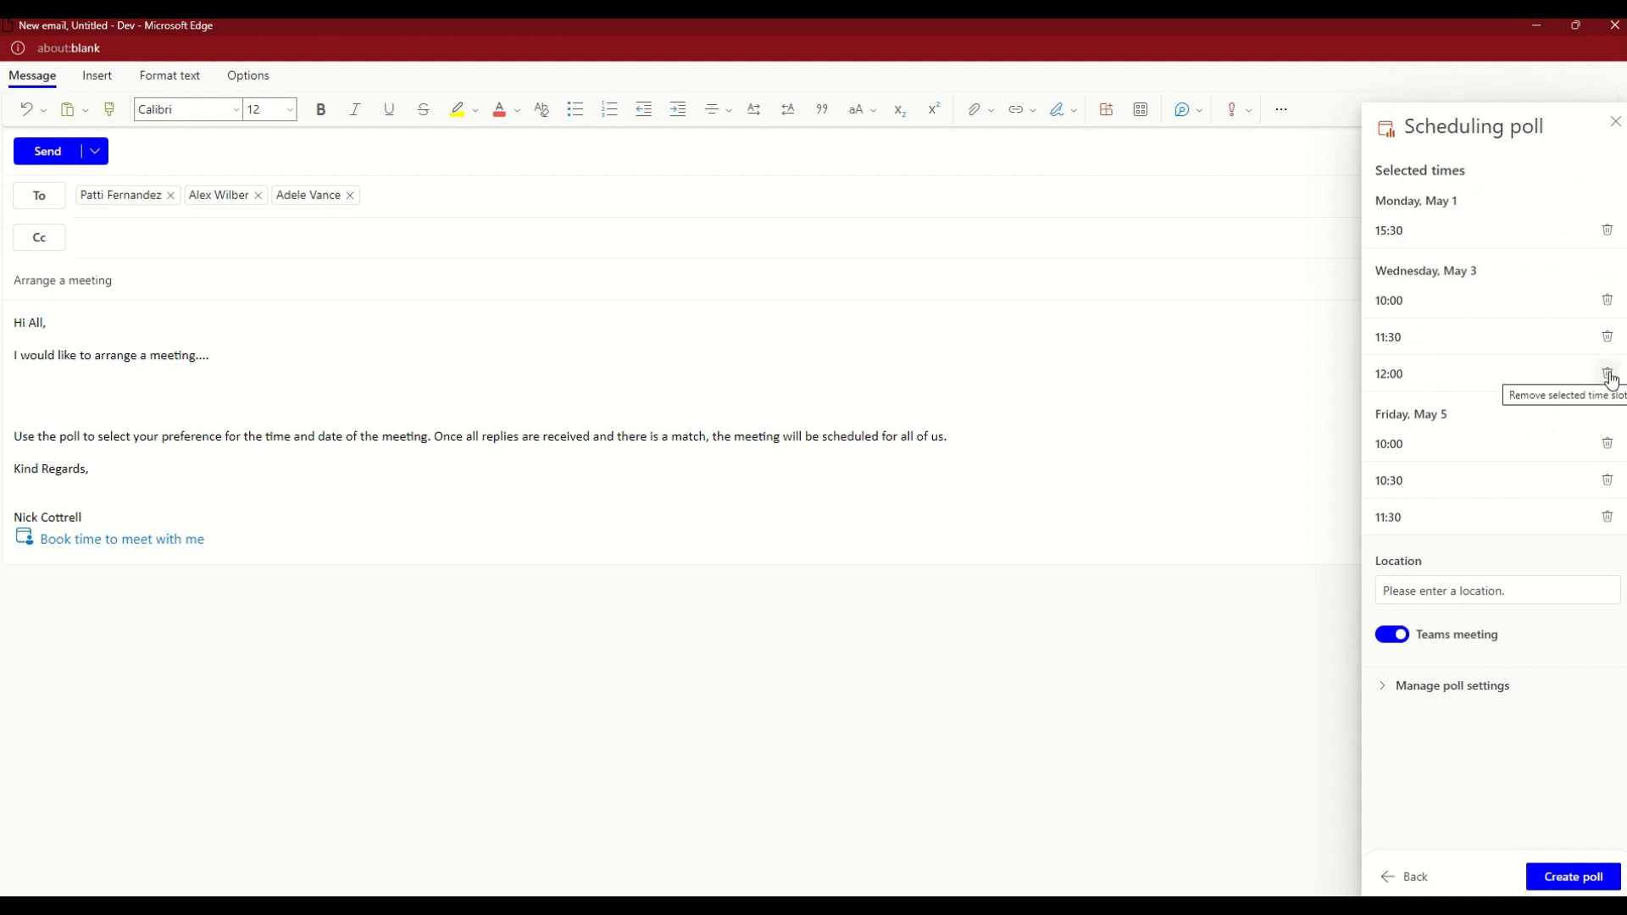
click(1608, 372)
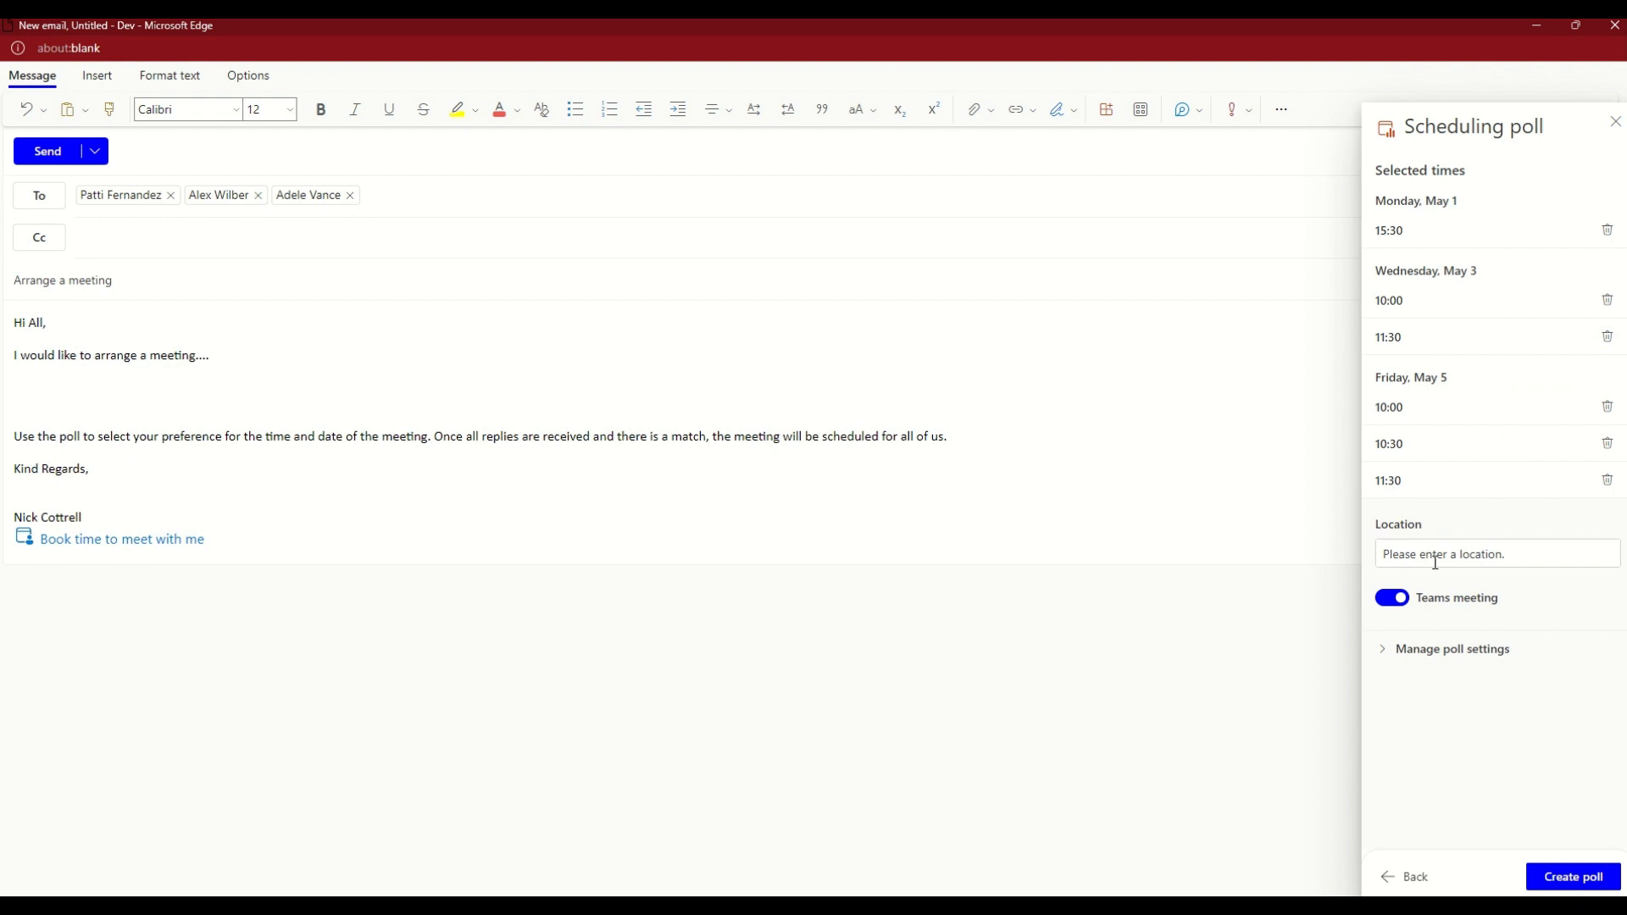
mouse_move(1373, 596)
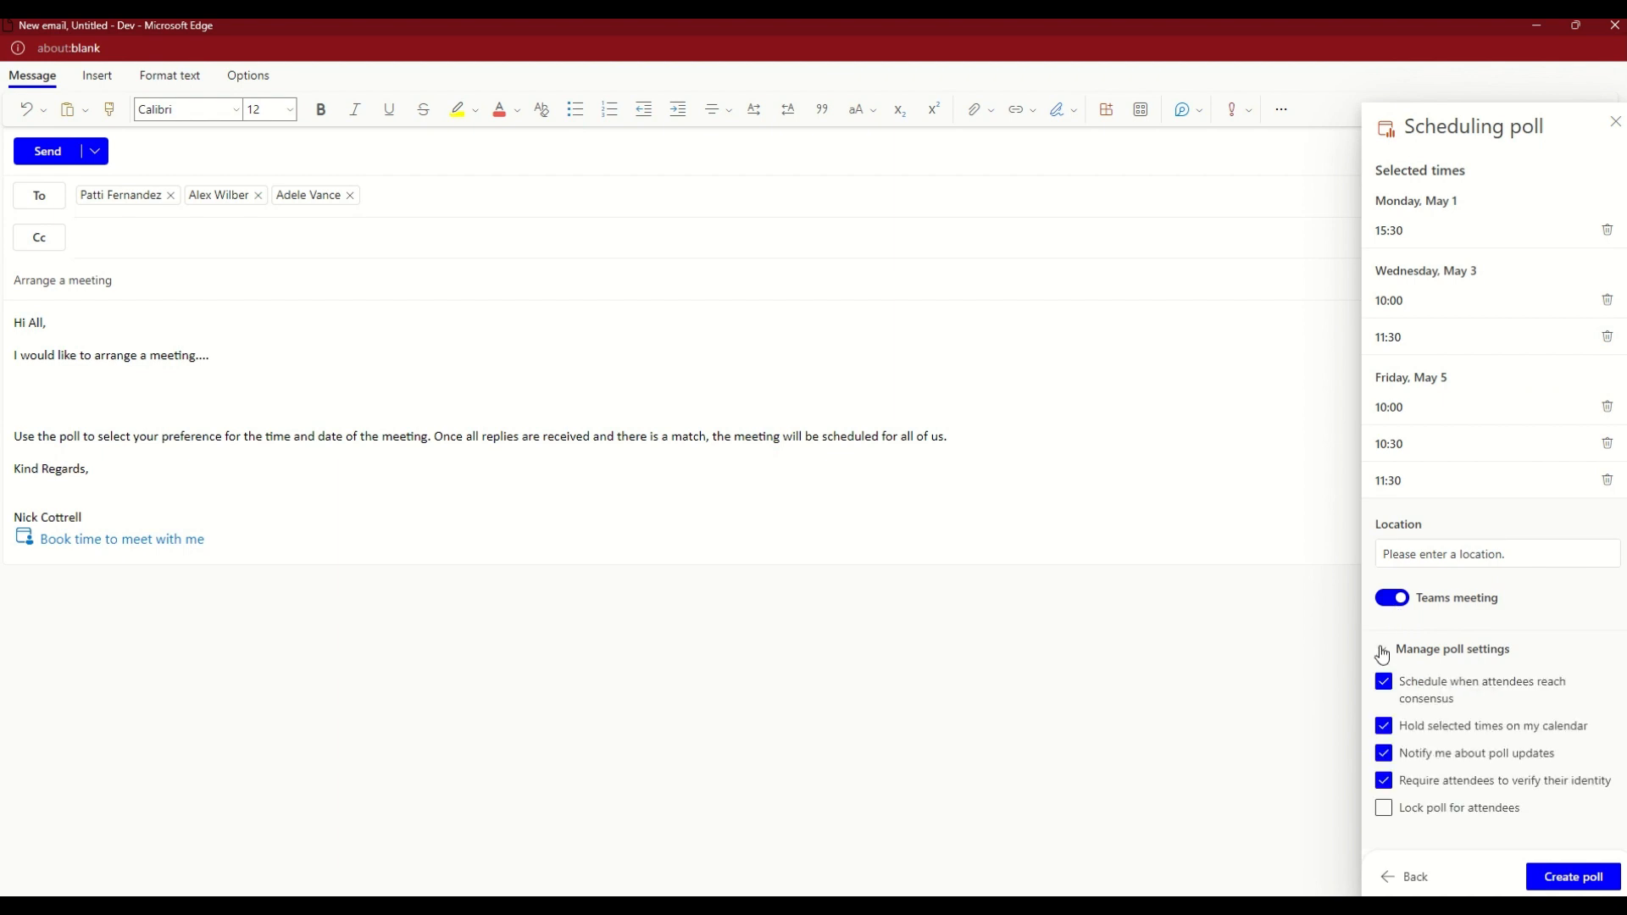
click(1383, 652)
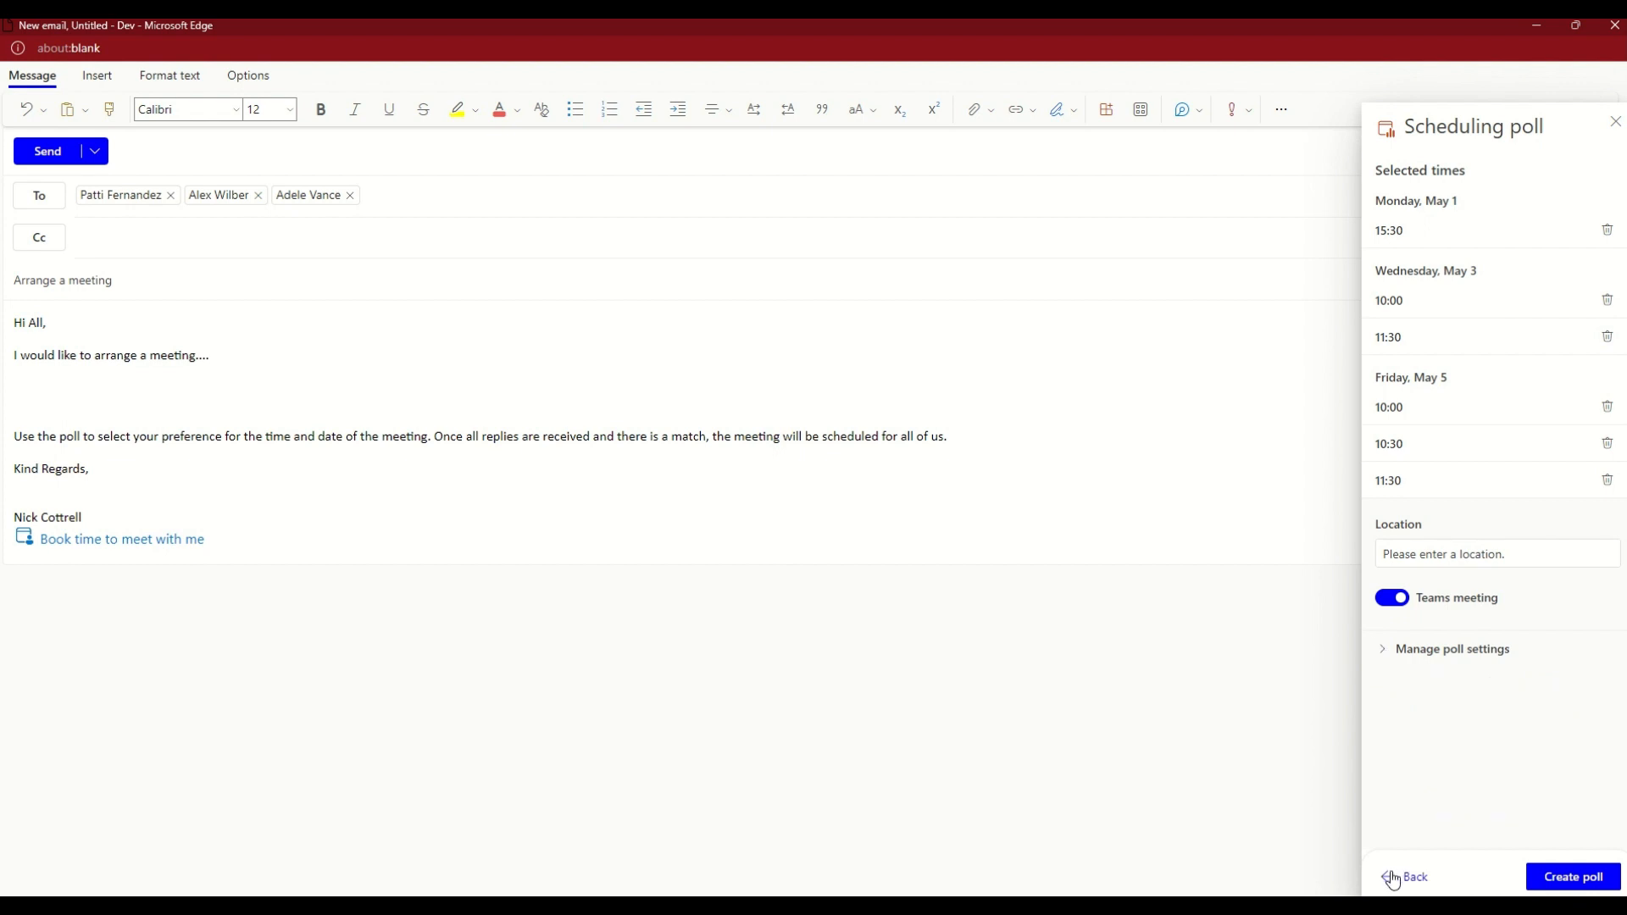
mouse_move(1457, 837)
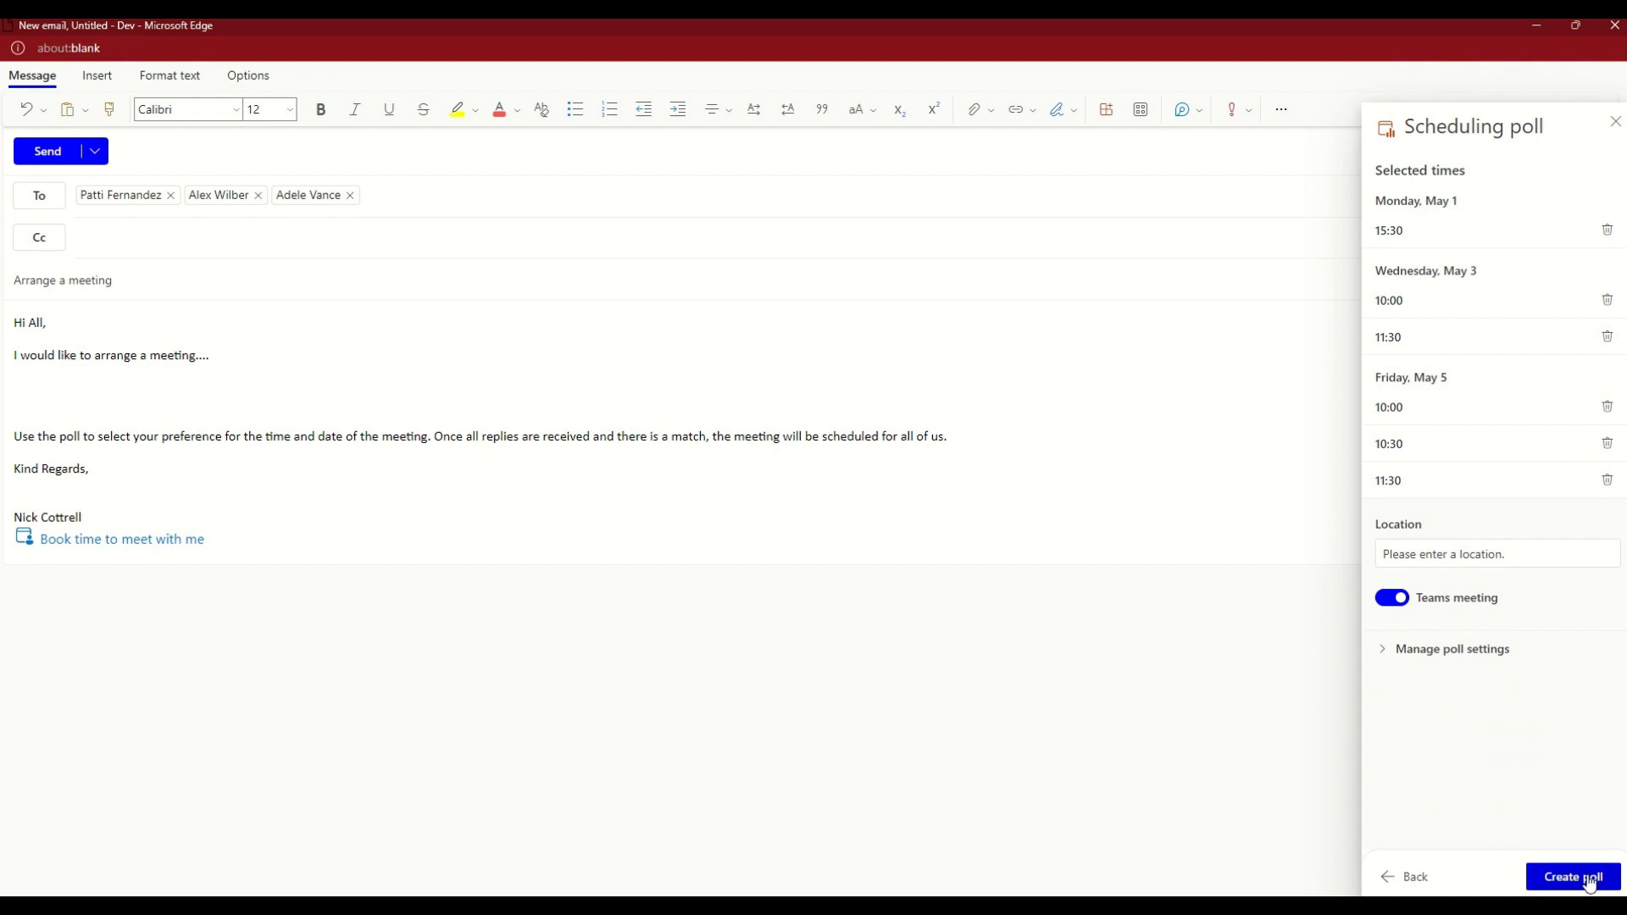
- Create the poll, inserting the 45-minute, six-option Scheduling poll card into the email body
click(1573, 876)
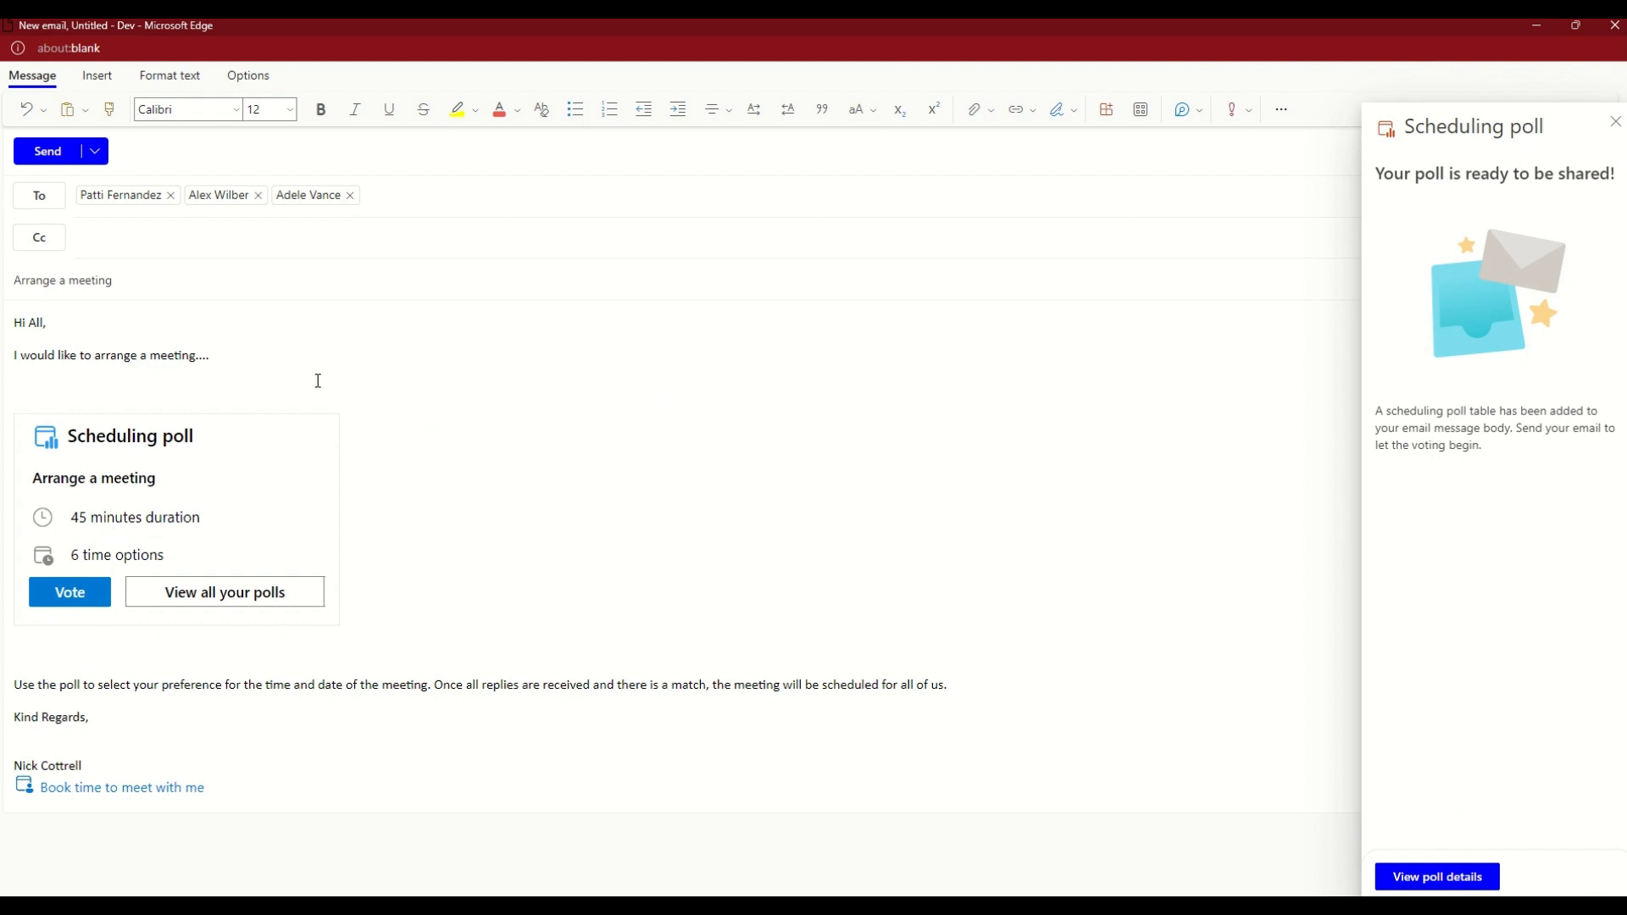
mouse_move(200, 567)
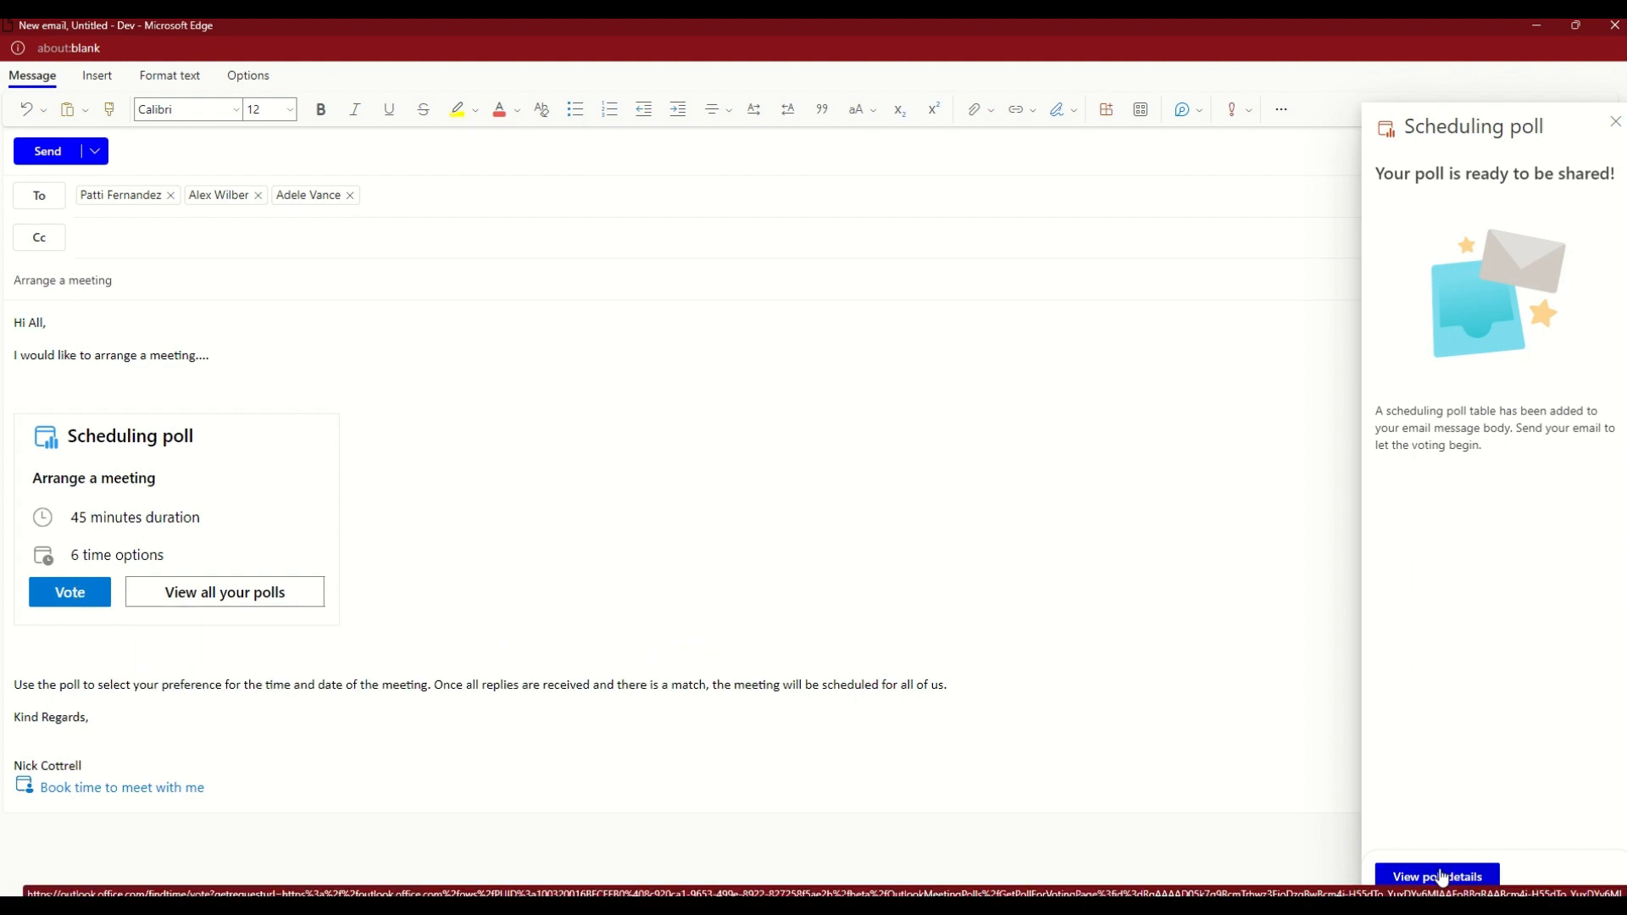
- View poll details to show the Arrange a meeting voting page with six proposed times
click(1437, 876)
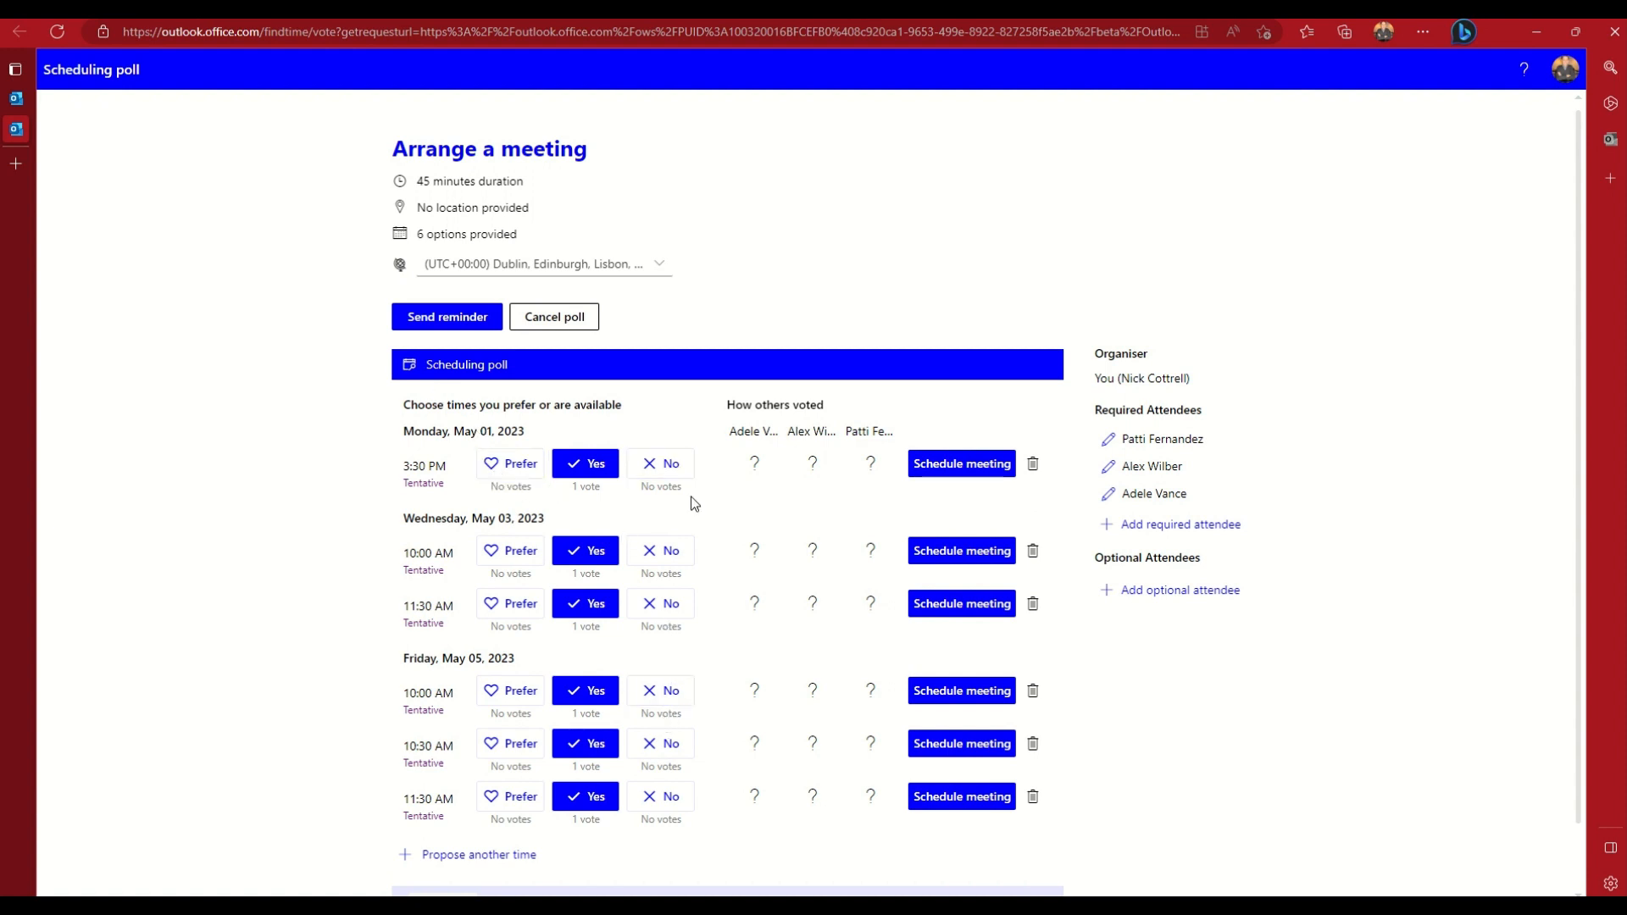
mouse_move(698, 512)
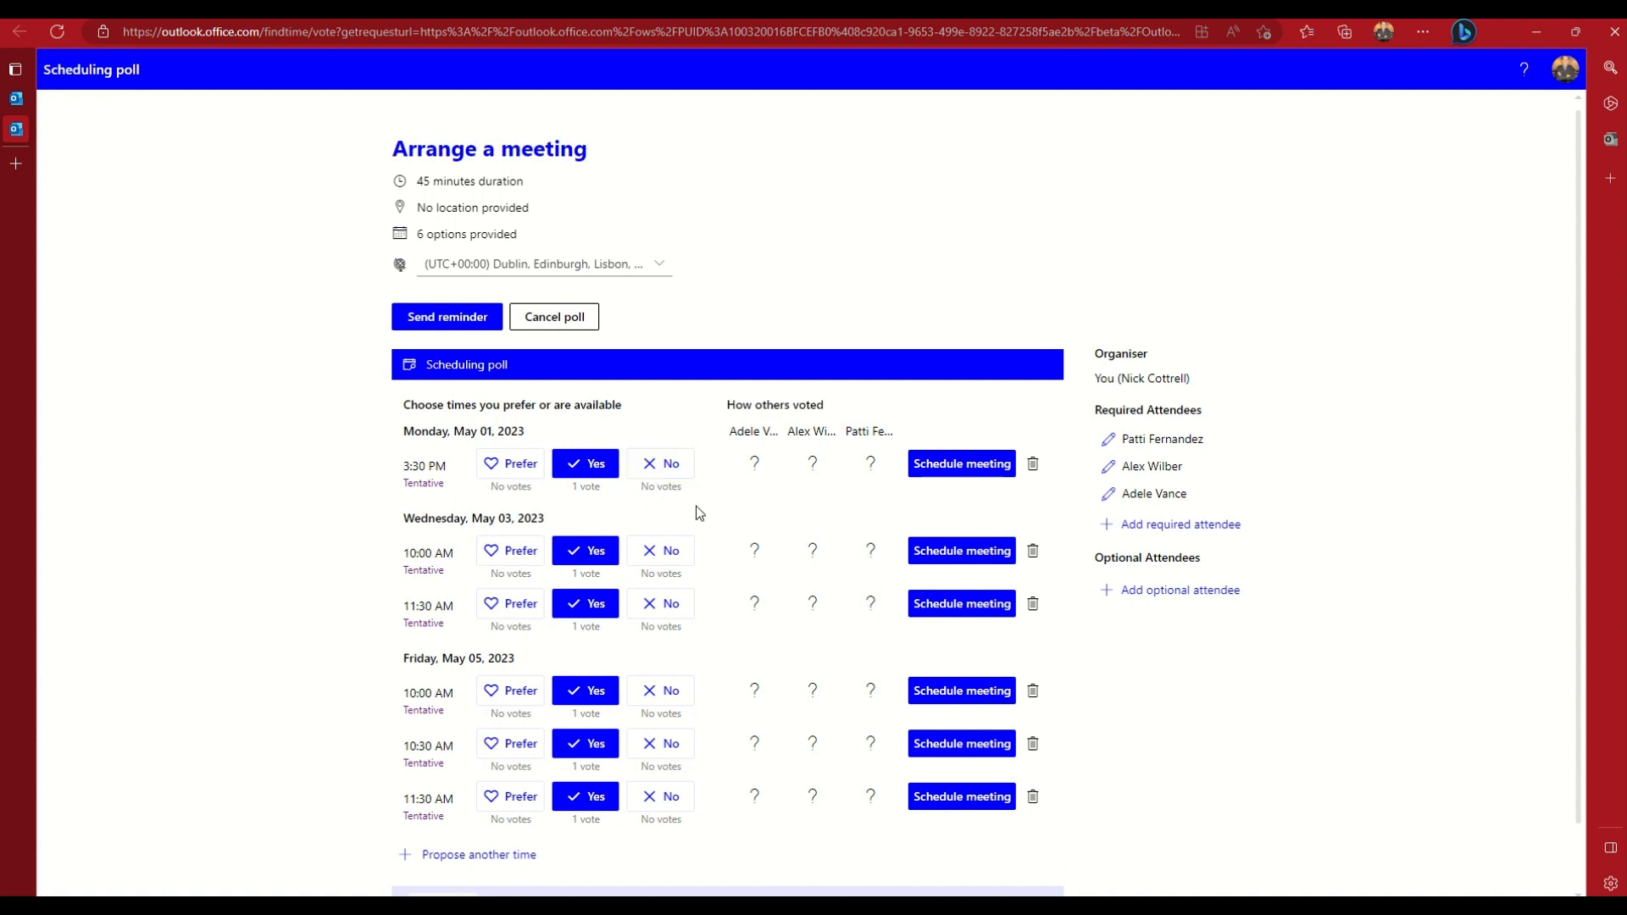
mouse_move(976, 471)
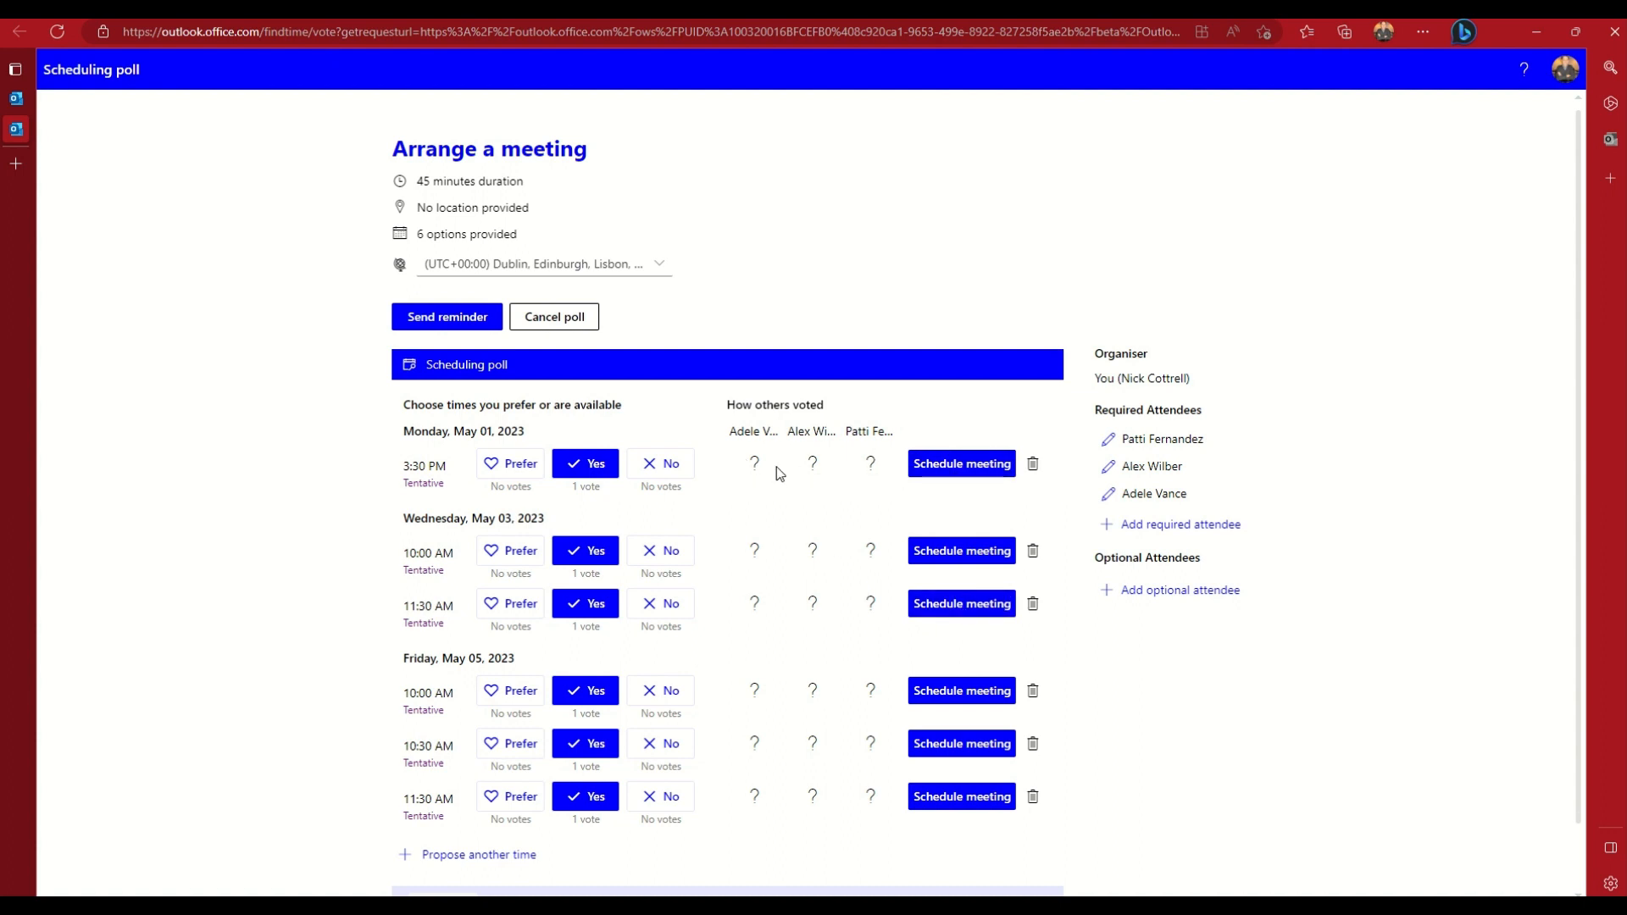
mouse_move(764, 495)
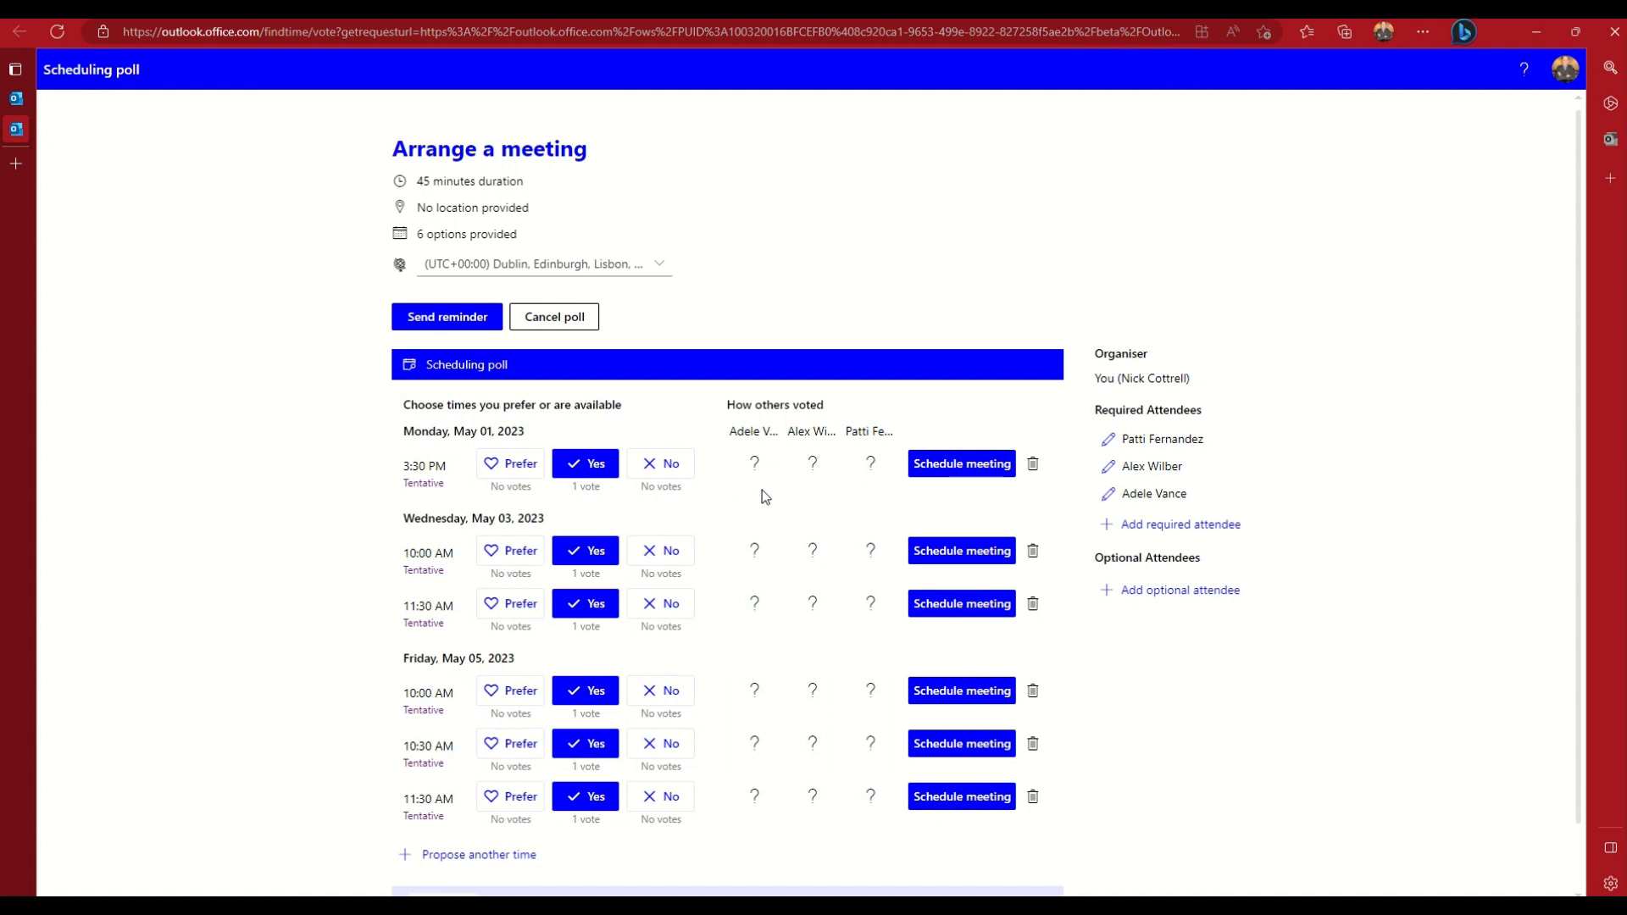
mouse_move(980, 470)
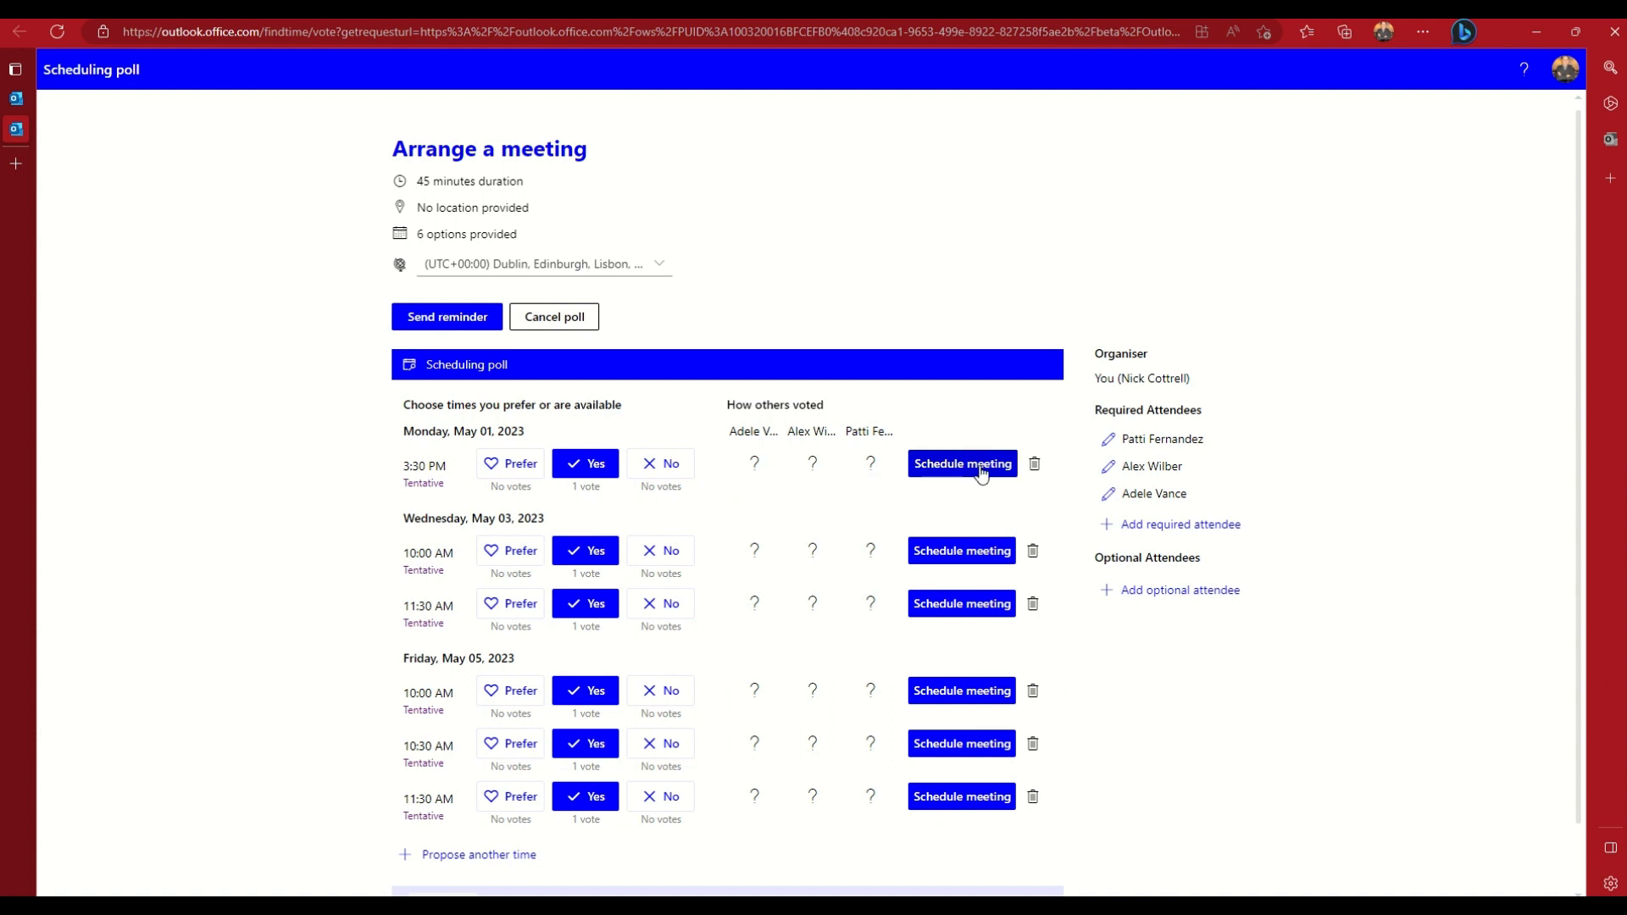
mouse_move(1188, 576)
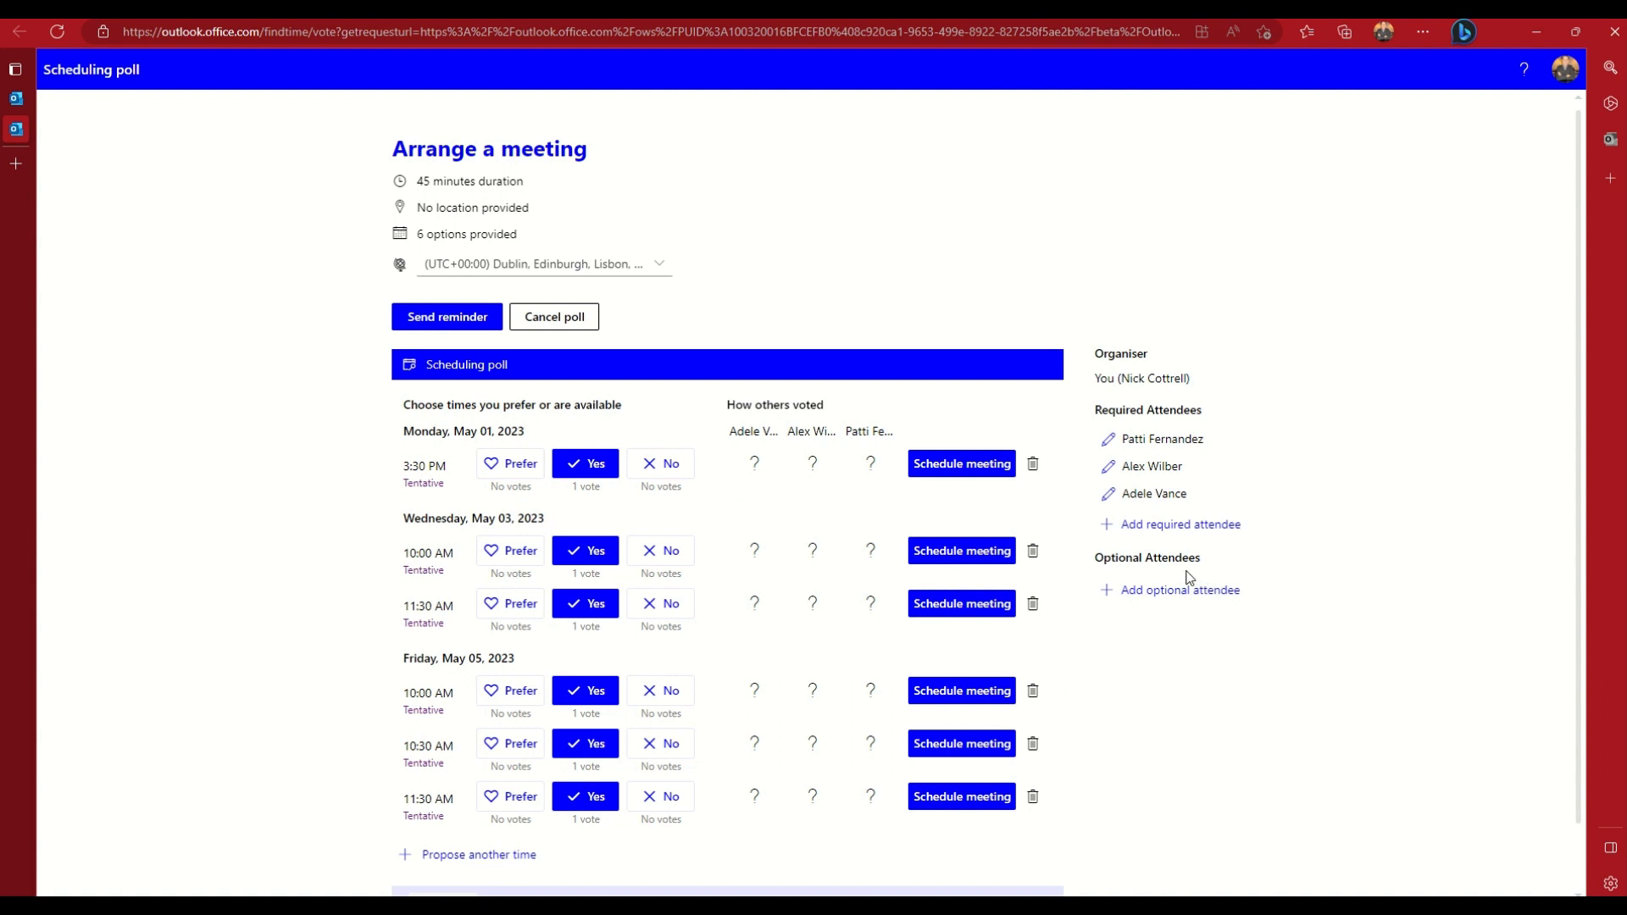
mouse_move(1185, 532)
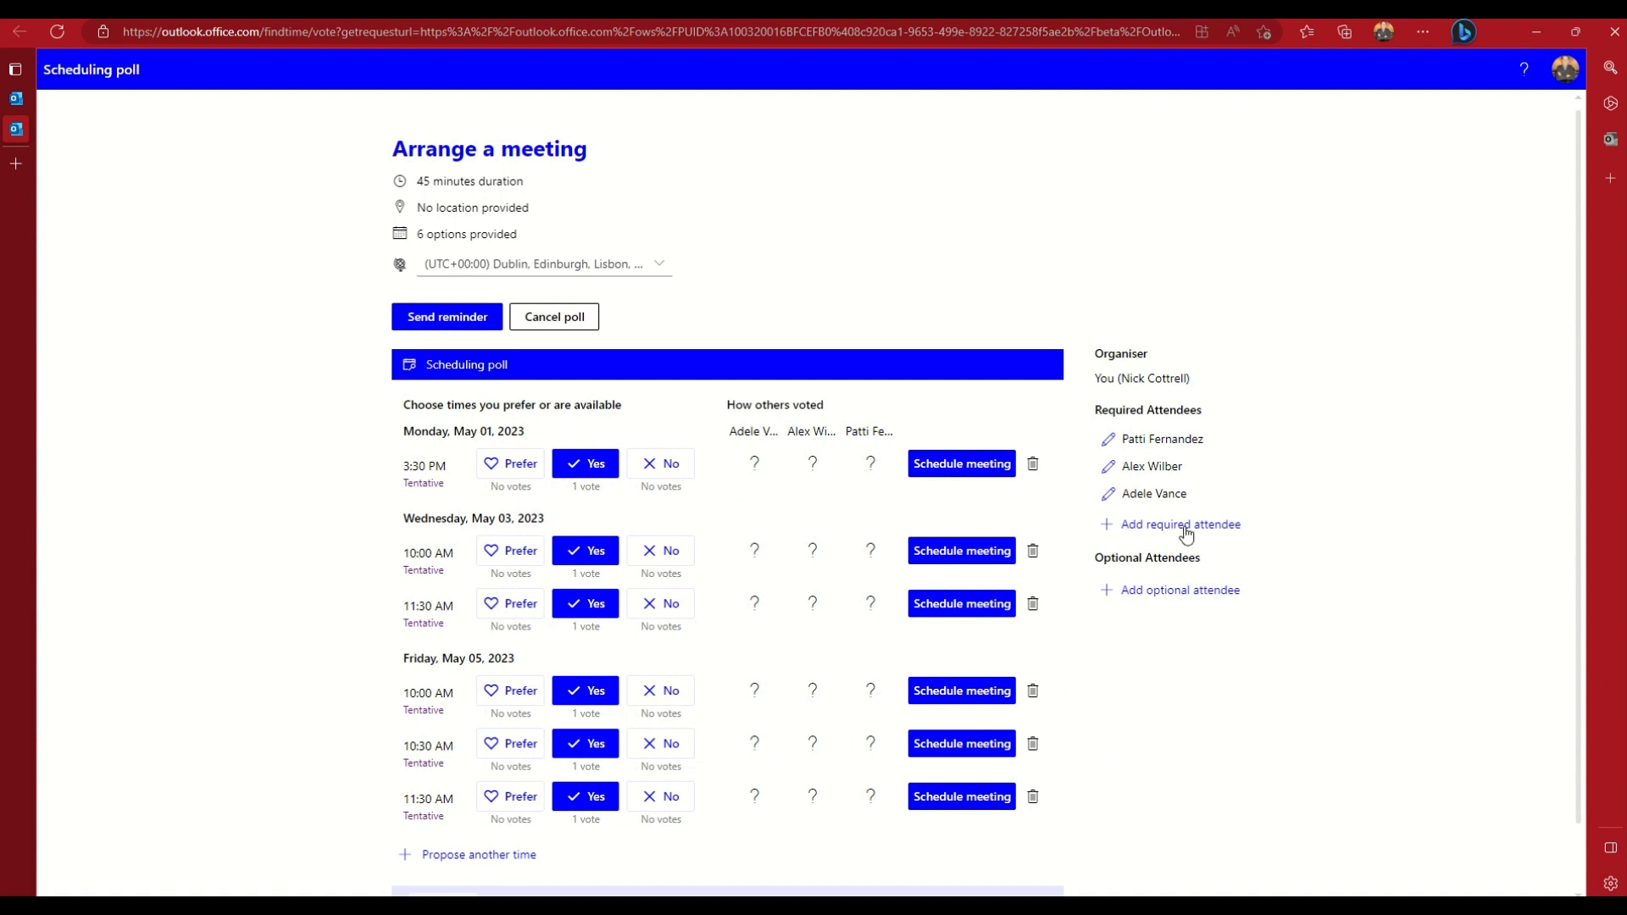